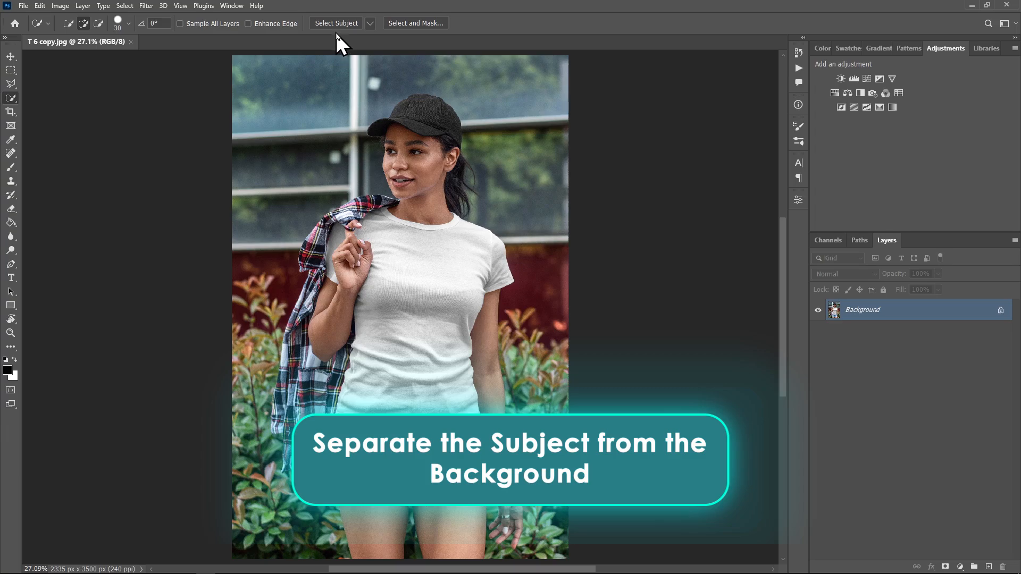
mouse_move(344, 31)
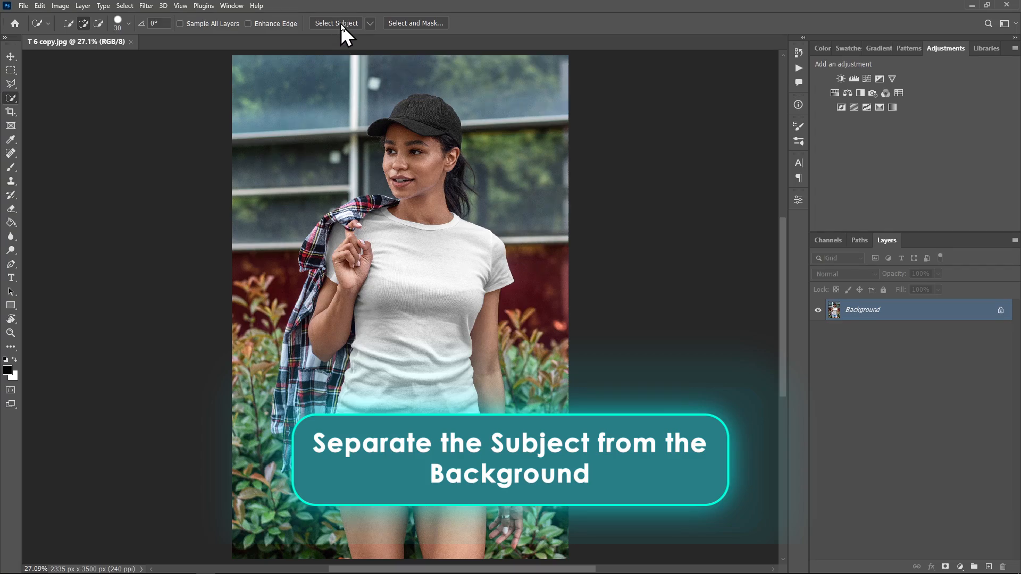
- Select the woman with Select Subject and cut her onto a new Layer 1
left_click(336, 22)
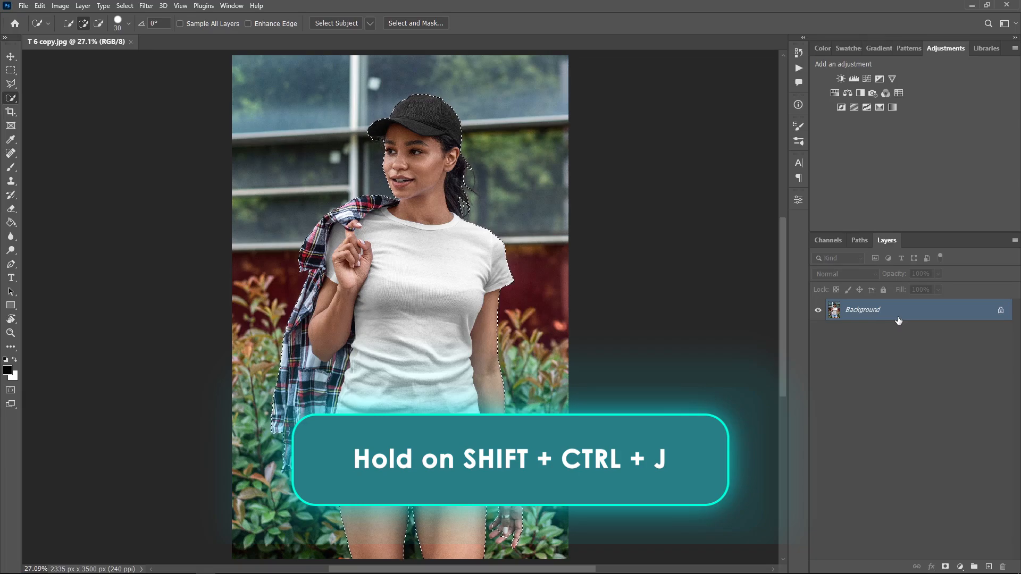
key("shift+ctrl+j")
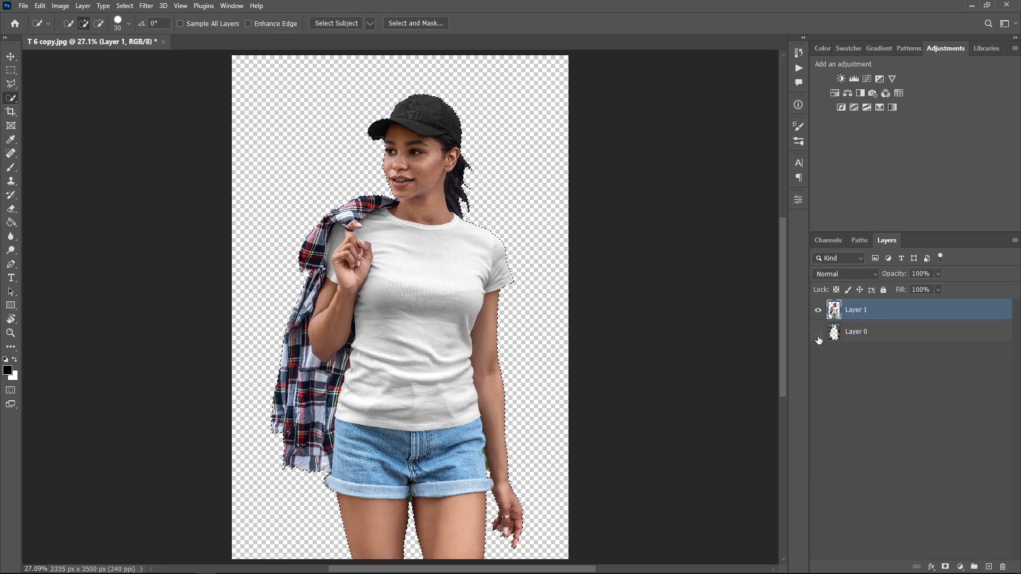
- Hide Layer 1 and fill Layer 0's person-shaped hole with Content-Aware Fill
left_click(819, 309)
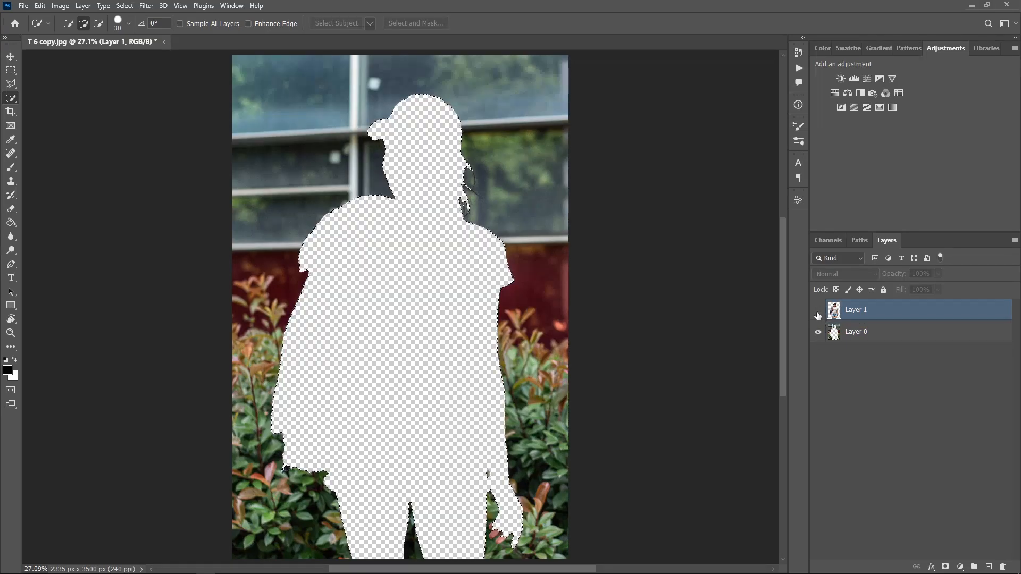
left_click(880, 332)
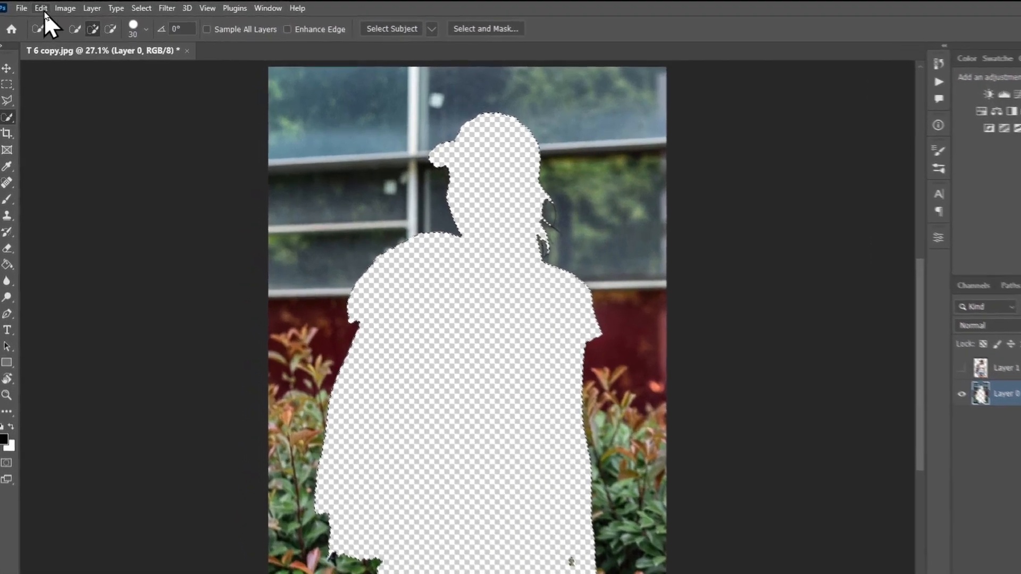
left_click(42, 7)
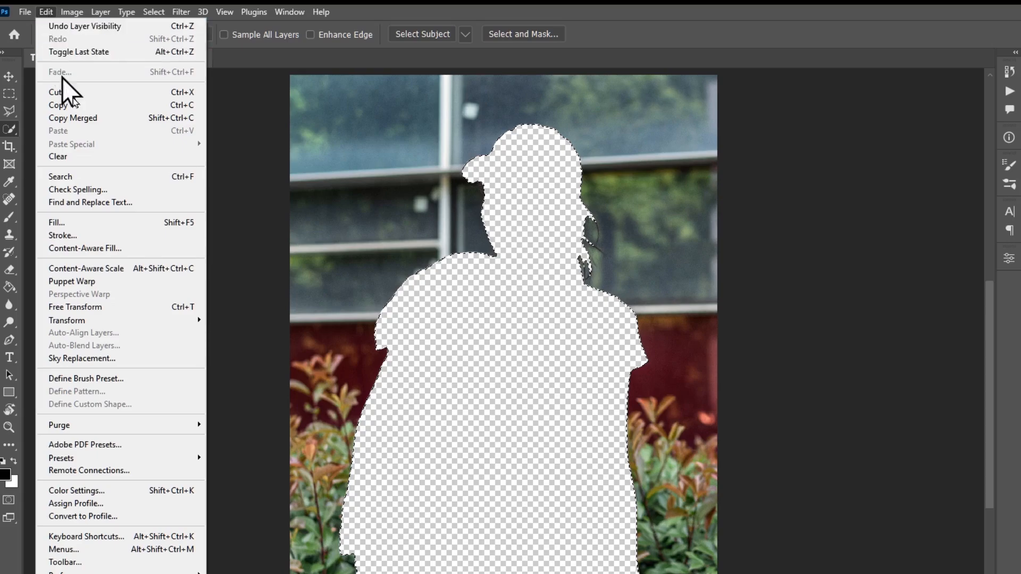
left_click(56, 222)
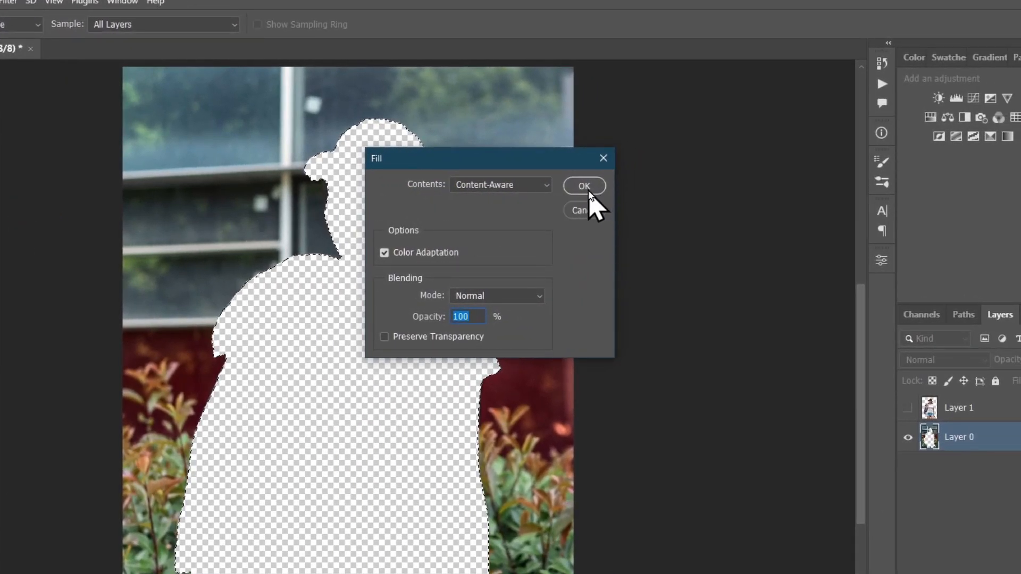
left_click(584, 185)
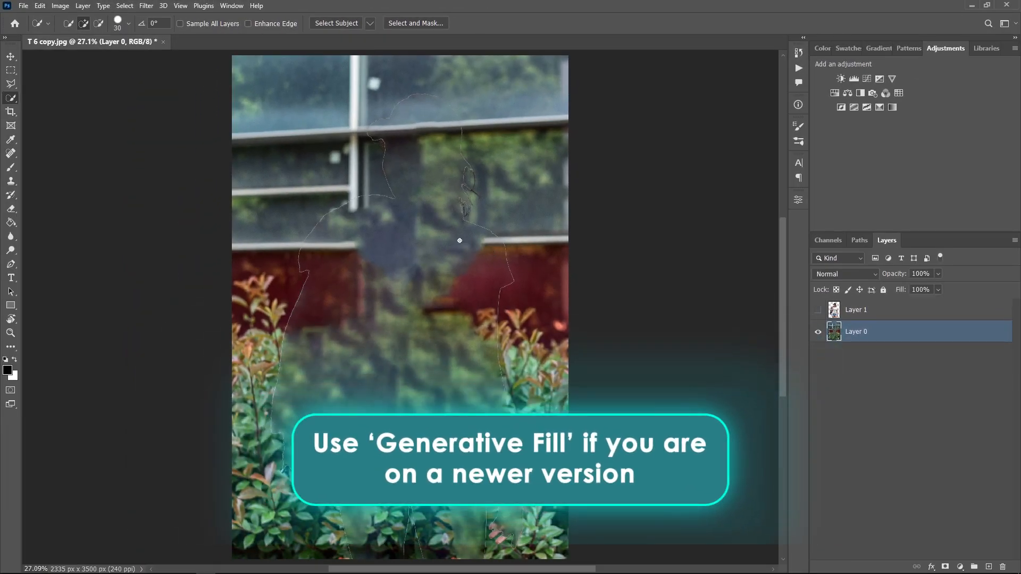
mouse_move(428, 250)
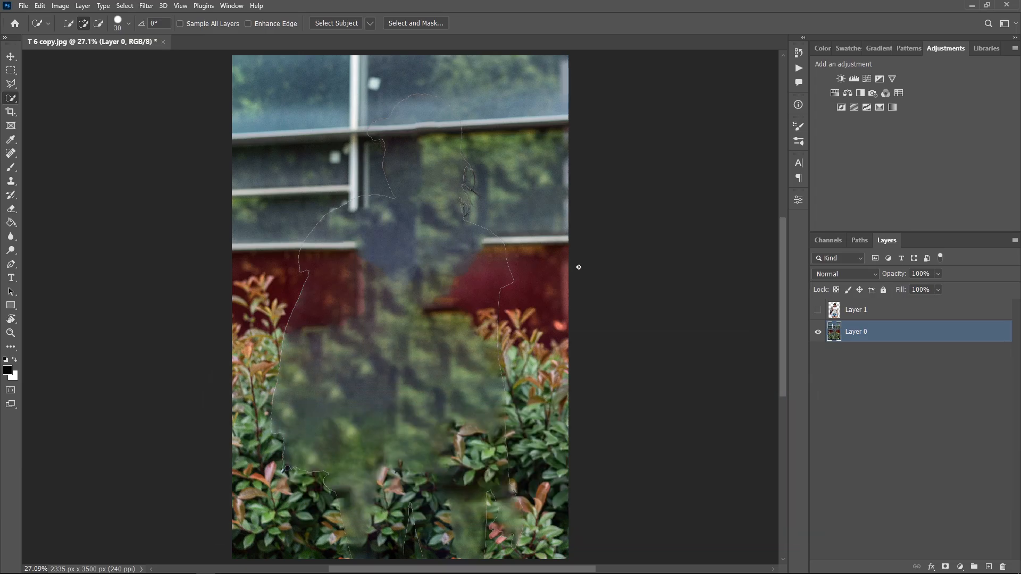
mouse_move(389, 286)
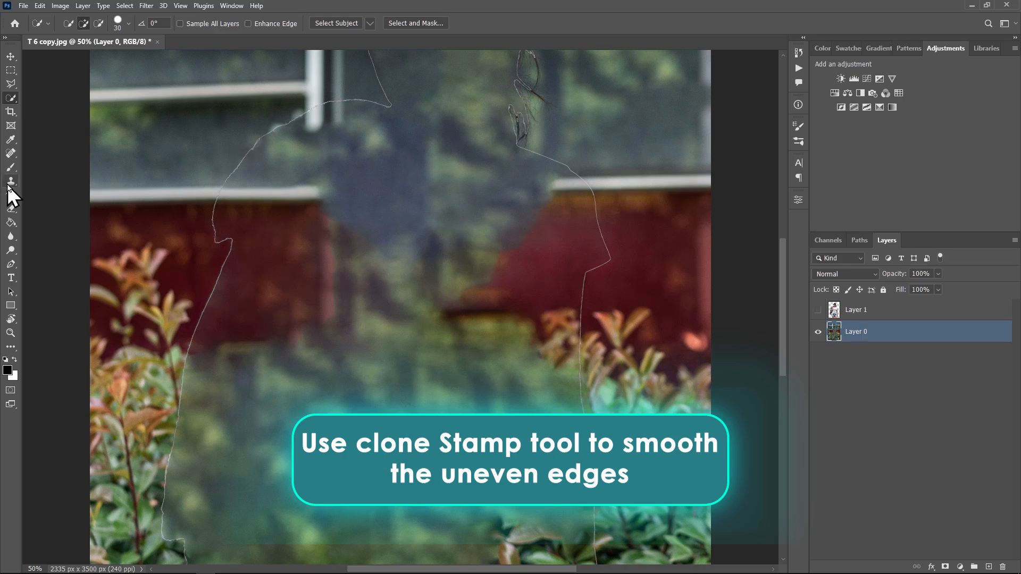
- Clone-stamp the leftover silhouette edges into seamless windows, wall and hedge
left_click(11, 182)
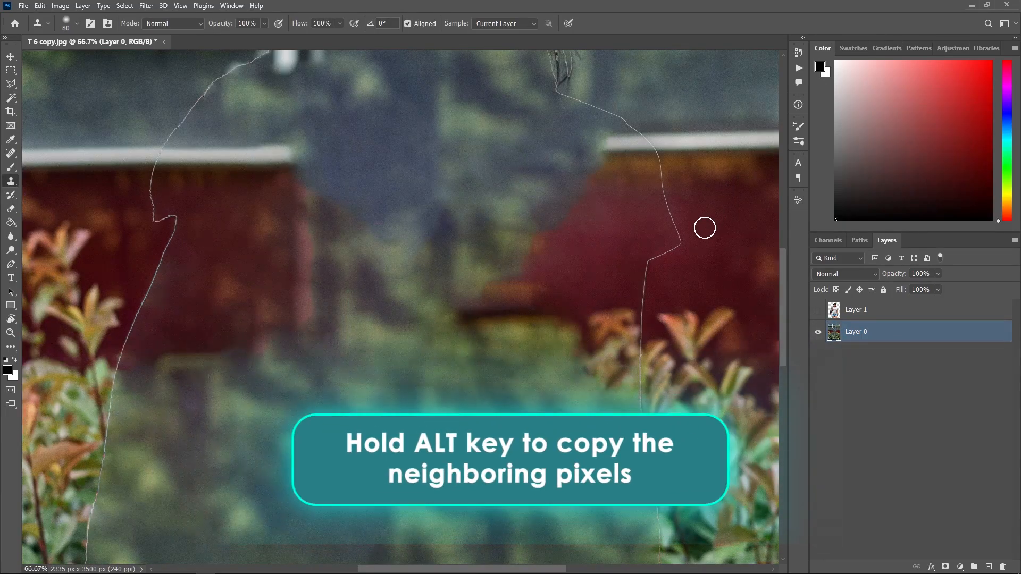
mouse_move(654, 177)
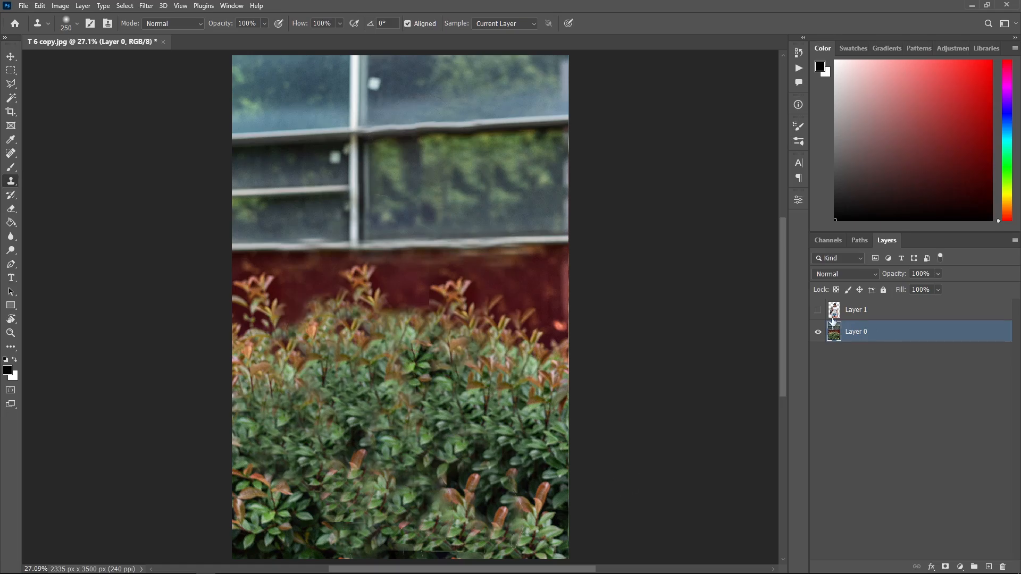
left_click(817, 313)
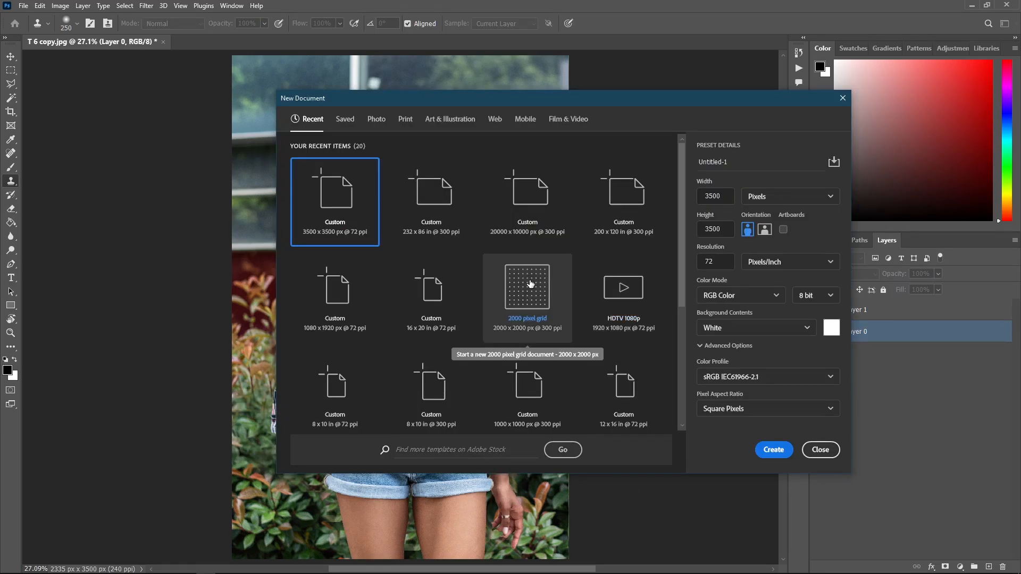
- Create a new 2000 × 2000 px document and move both layers into it
left_click(527, 286)
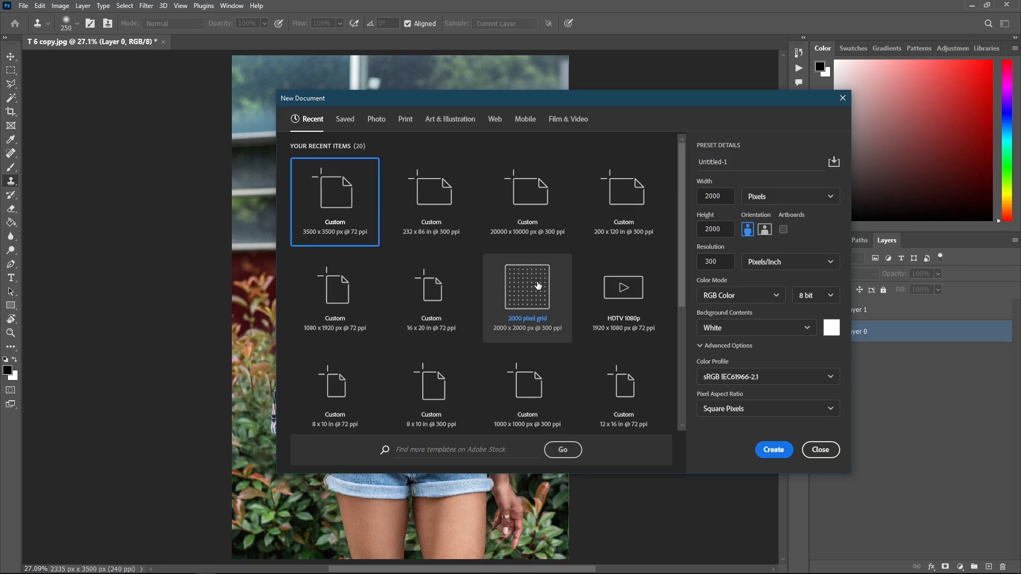
left_click(527, 289)
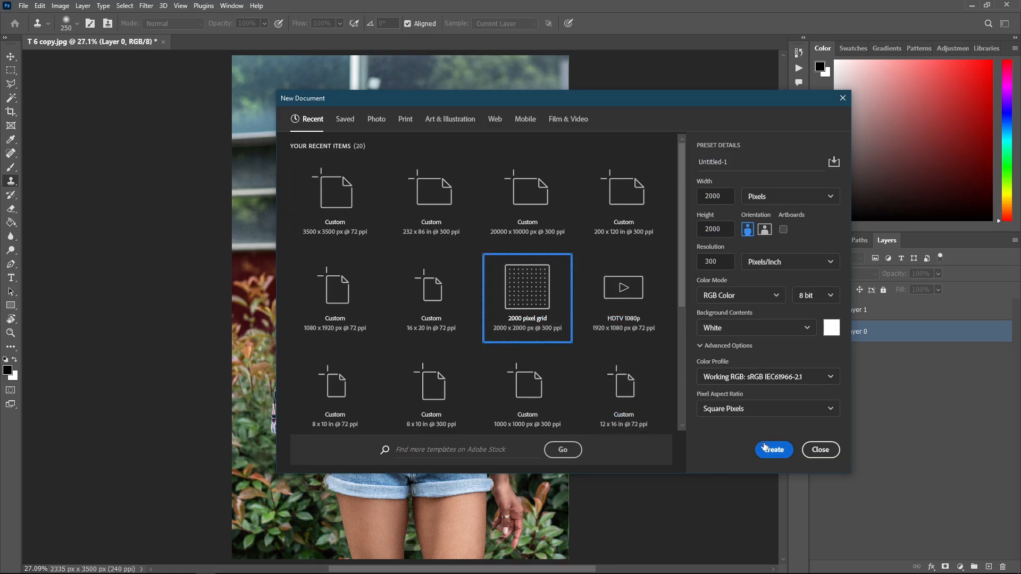
left_click(772, 448)
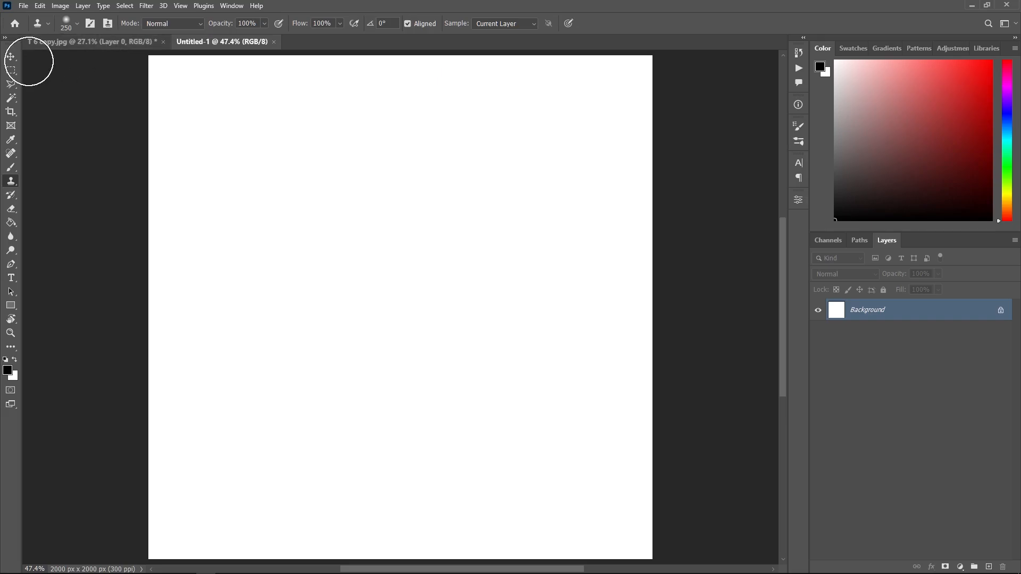
left_click(11, 57)
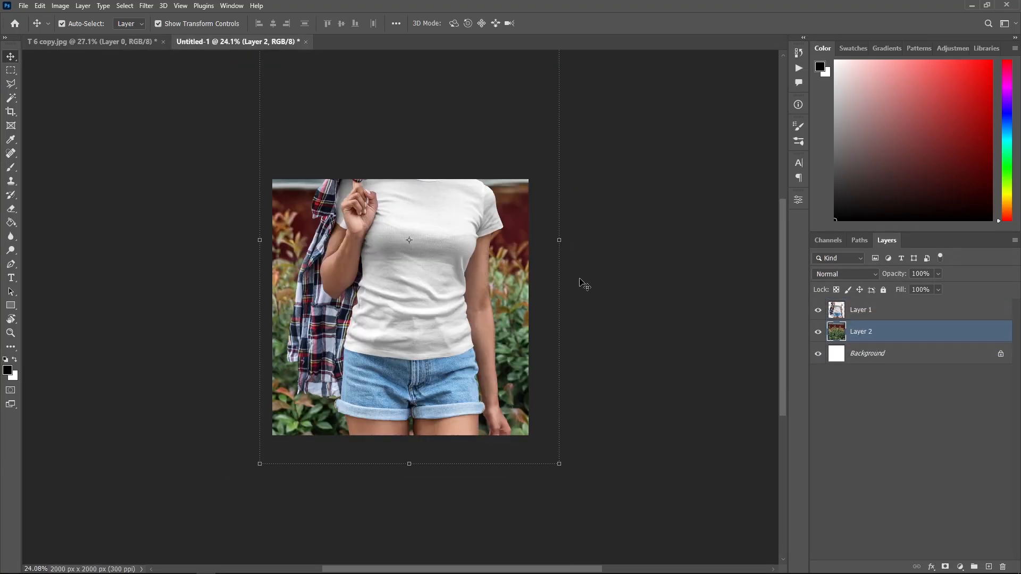
mouse_move(515, 240)
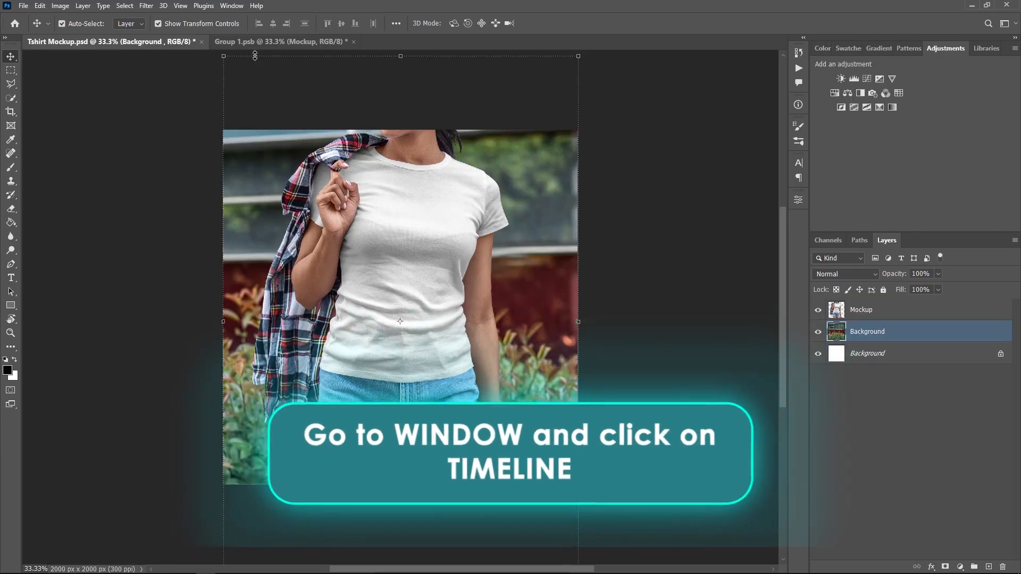
- Show the Timeline panel and convert the Background and Mockup layers to smart objects
left_click(232, 7)
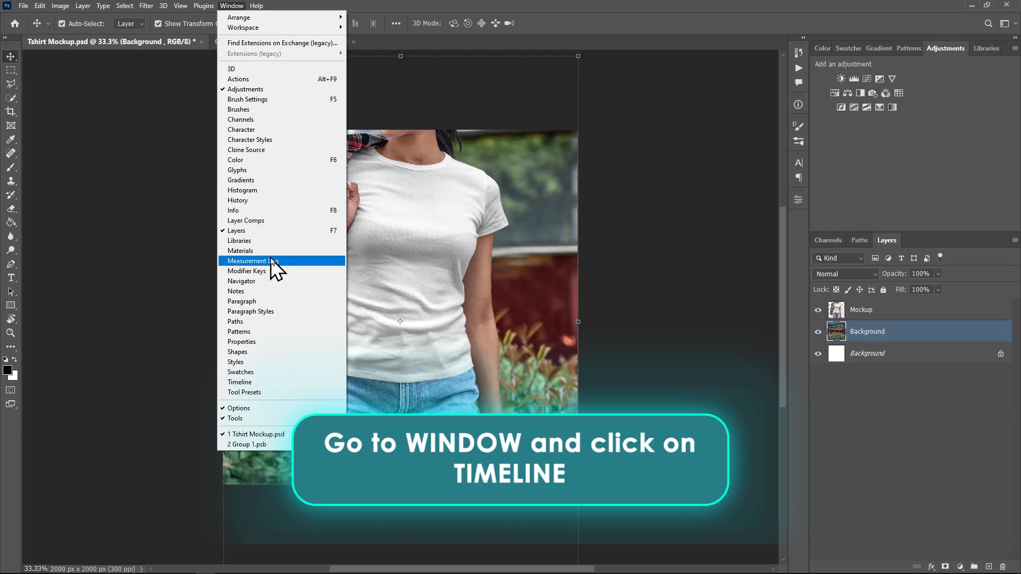
left_click(239, 382)
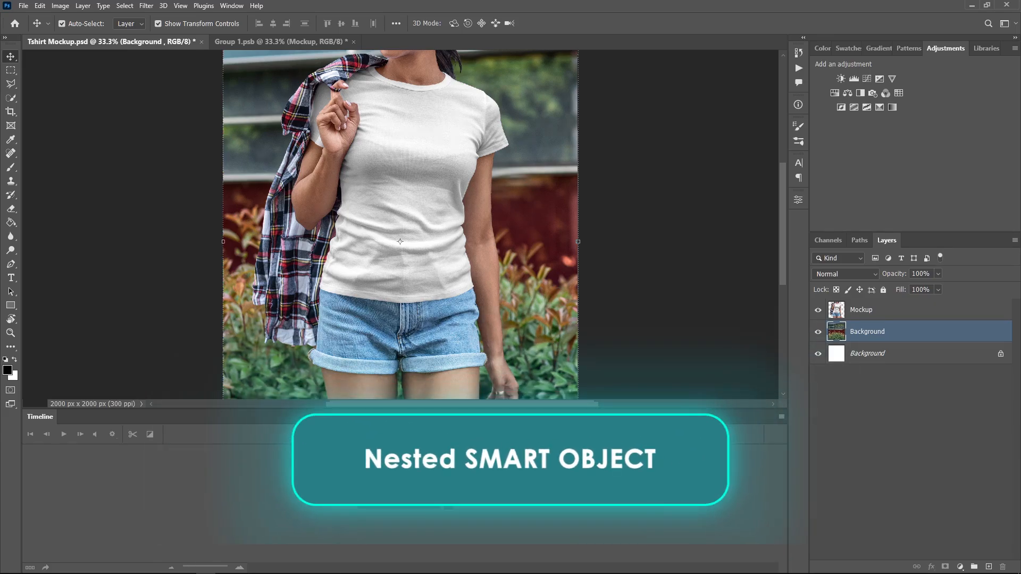
right_click(867, 331)
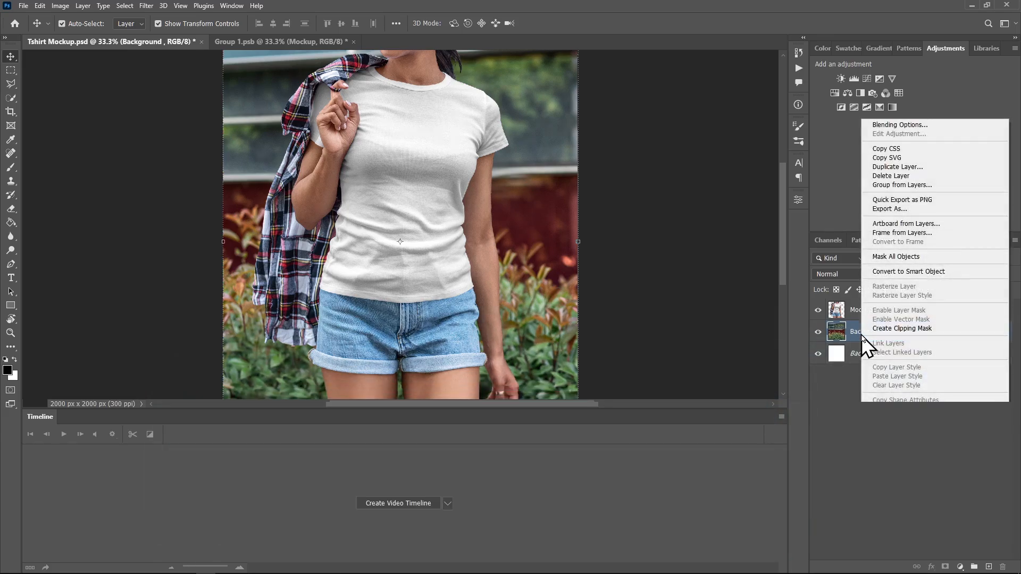
mouse_move(886, 271)
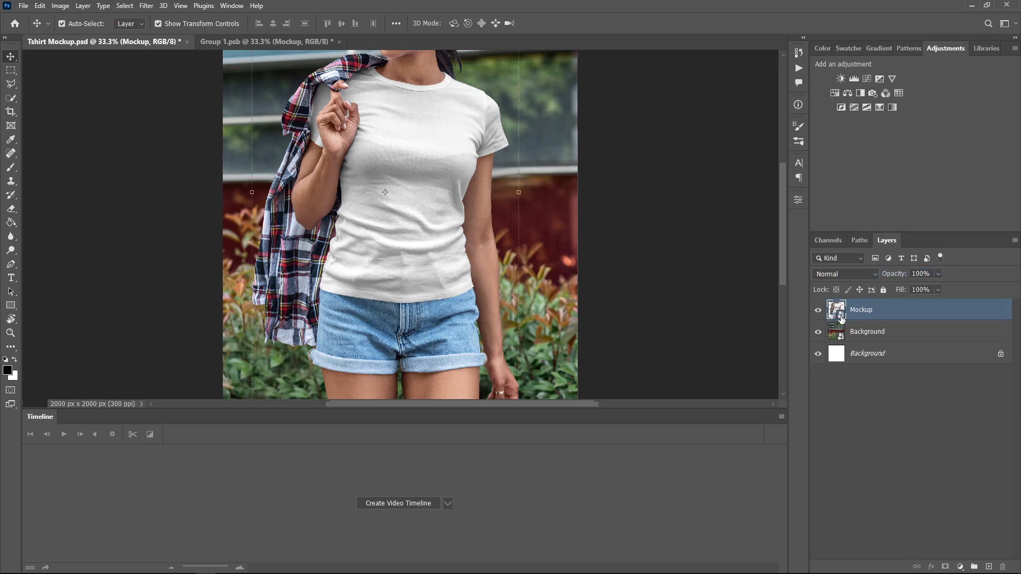
right_click(861, 309)
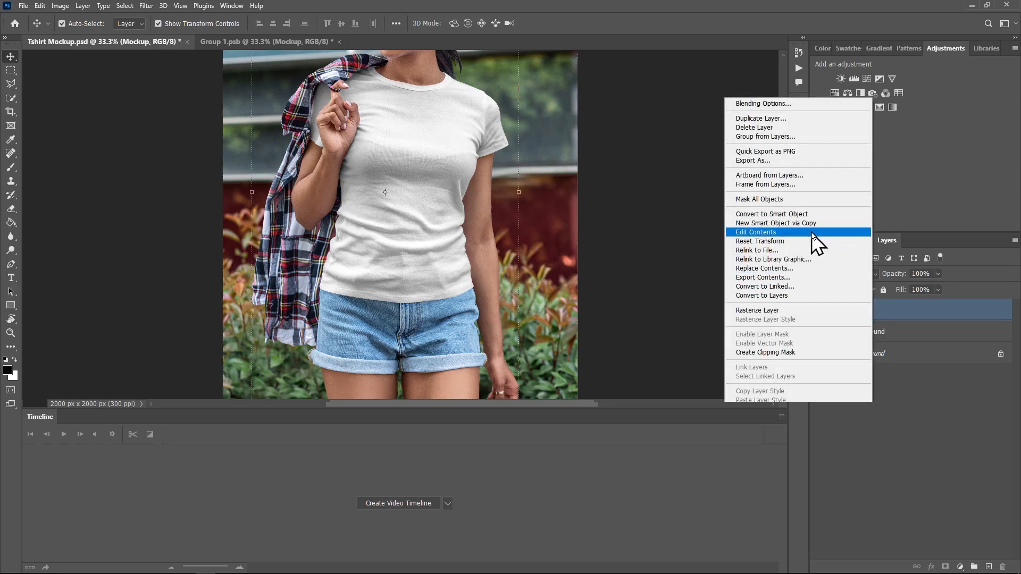
- Edit the Mockup smart object's contents and bring in place holder.psd from Downloads > New folder
left_click(755, 232)
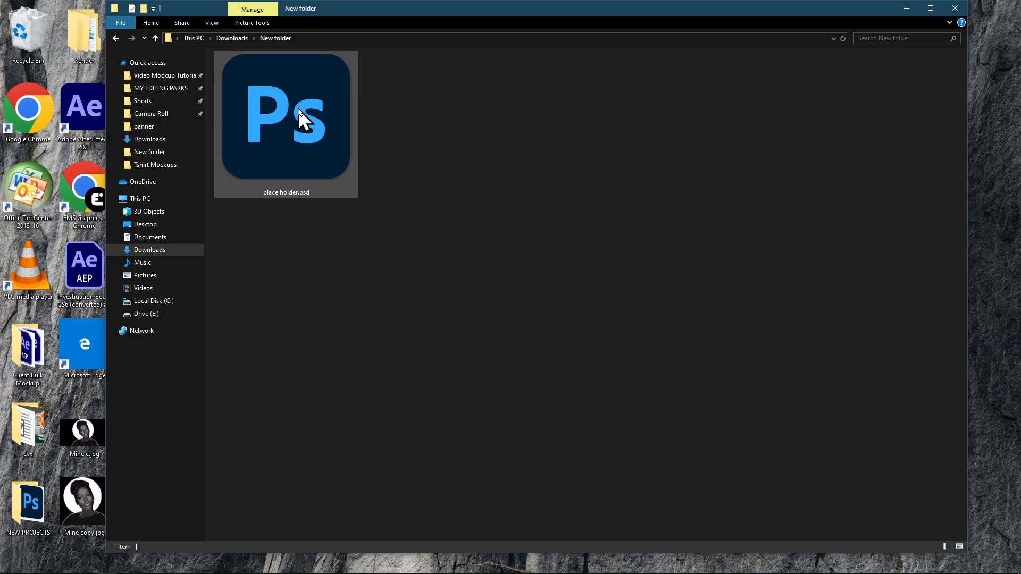
double_click(285, 117)
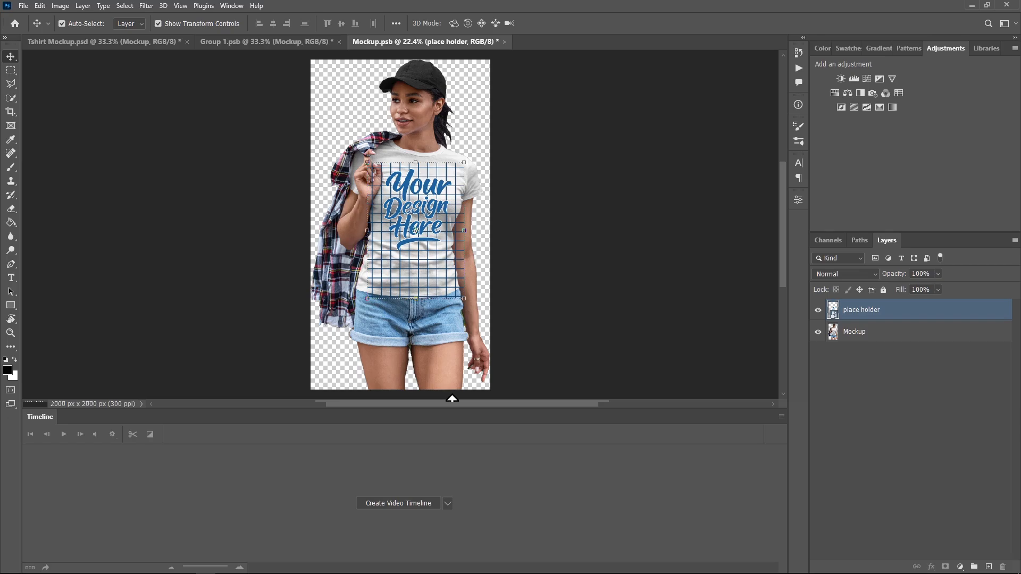
- Free-transform the Your Design Here grid to cover the t-shirt front and commit
left_click(797, 104)
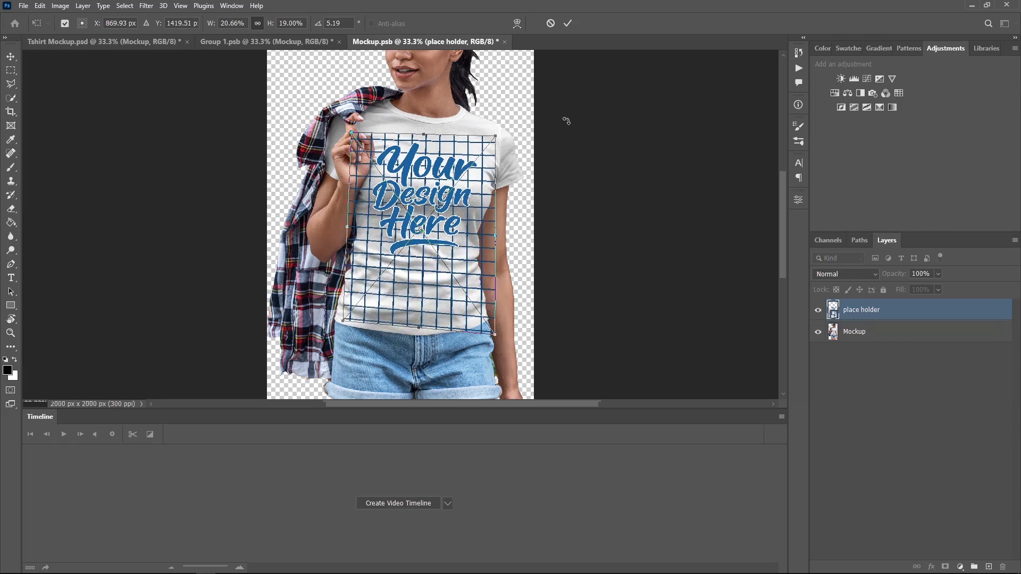
left_click(567, 24)
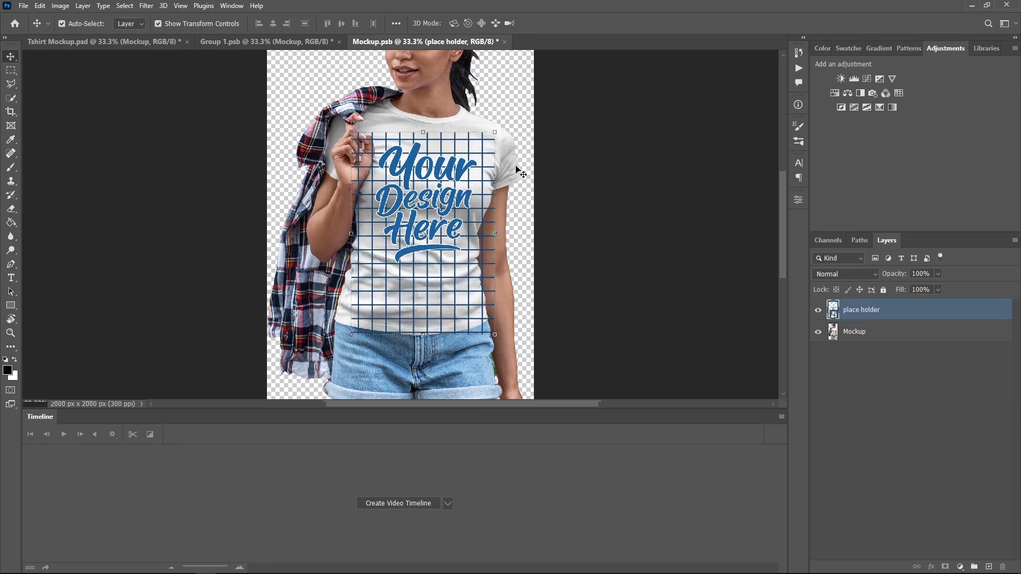
mouse_move(501, 135)
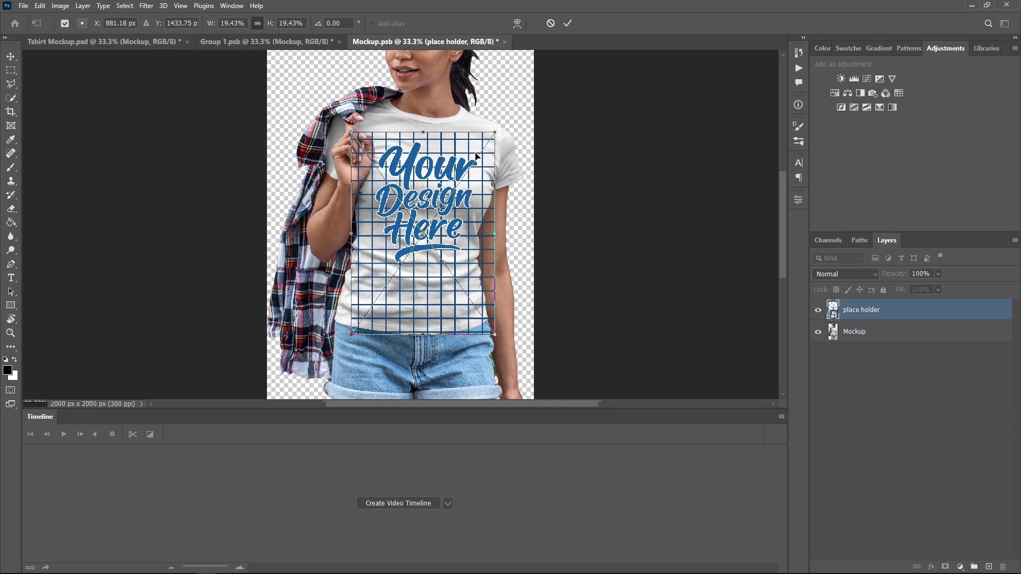
- Warp the placeholder grid so its edges follow the shirt's contours
right_click(476, 159)
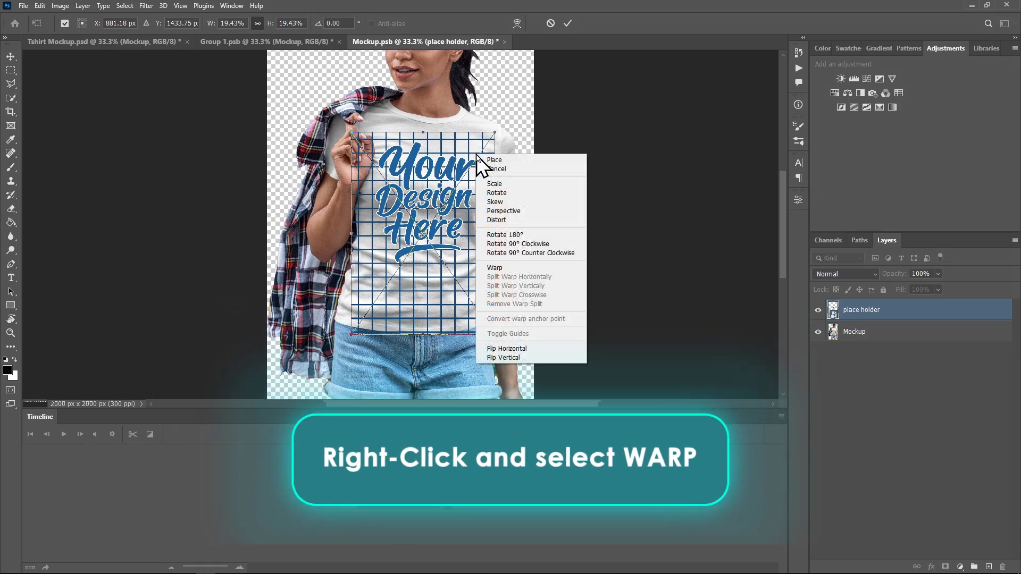
mouse_move(504, 285)
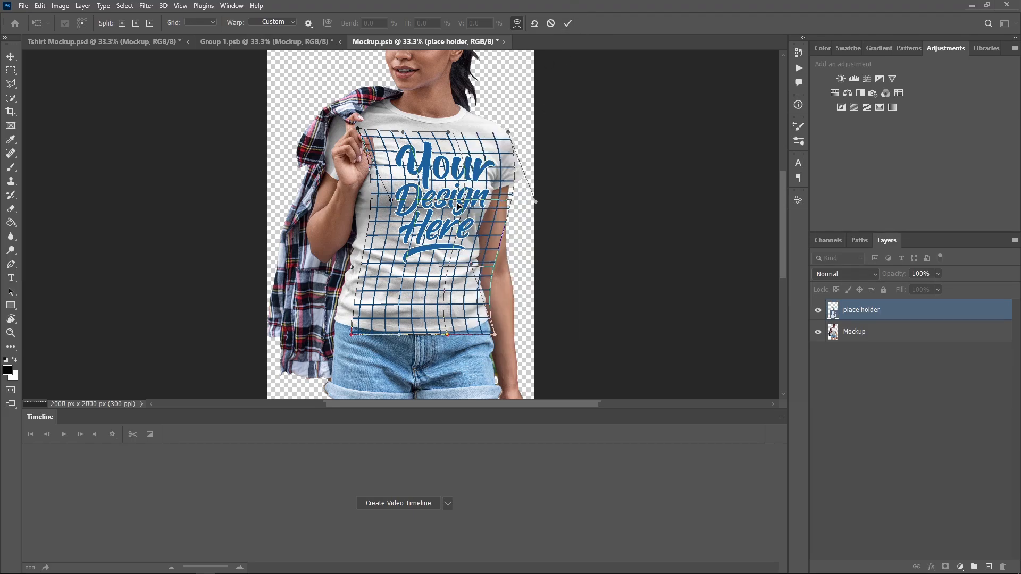
- Commit the warp and duplicate the Mockup layer as a Mockup copy above the placeholder
left_click(565, 23)
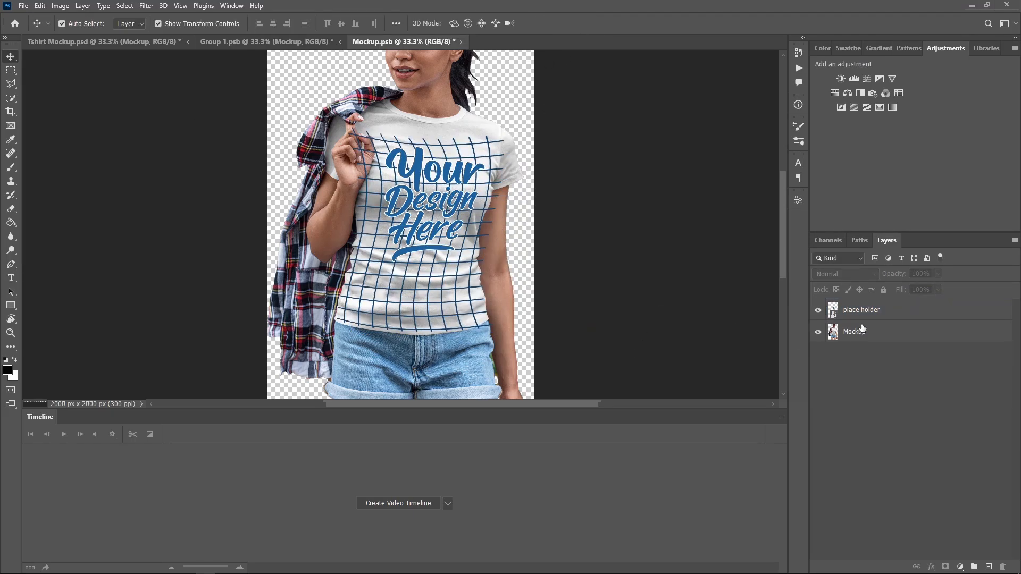
left_click(855, 332)
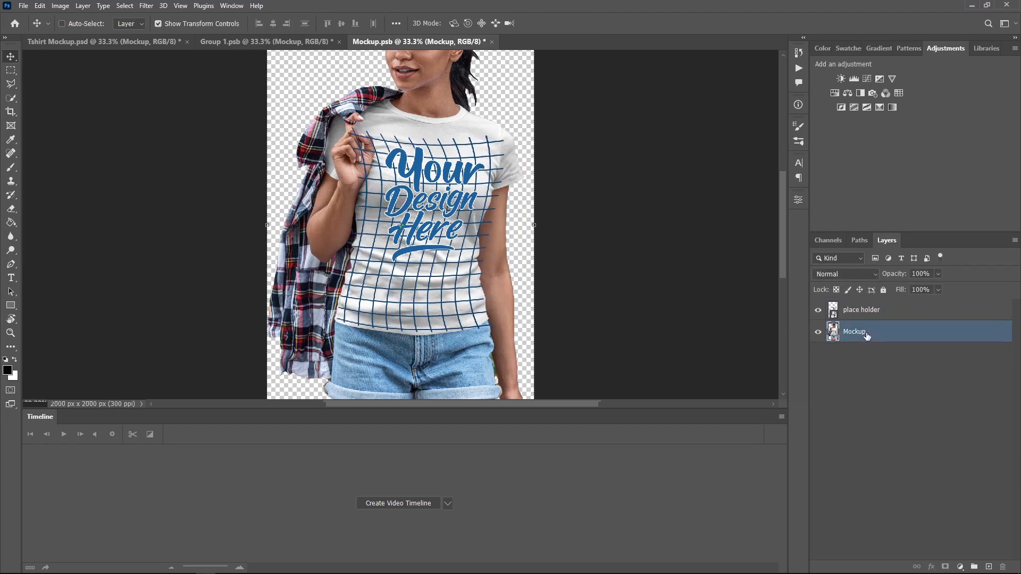
key("ctrl+j")
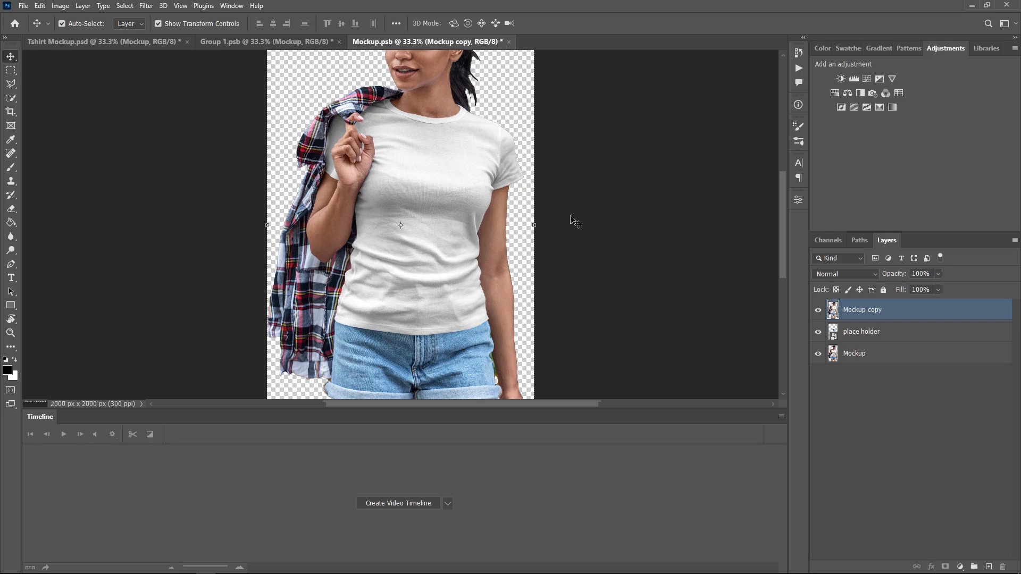
left_click(60, 7)
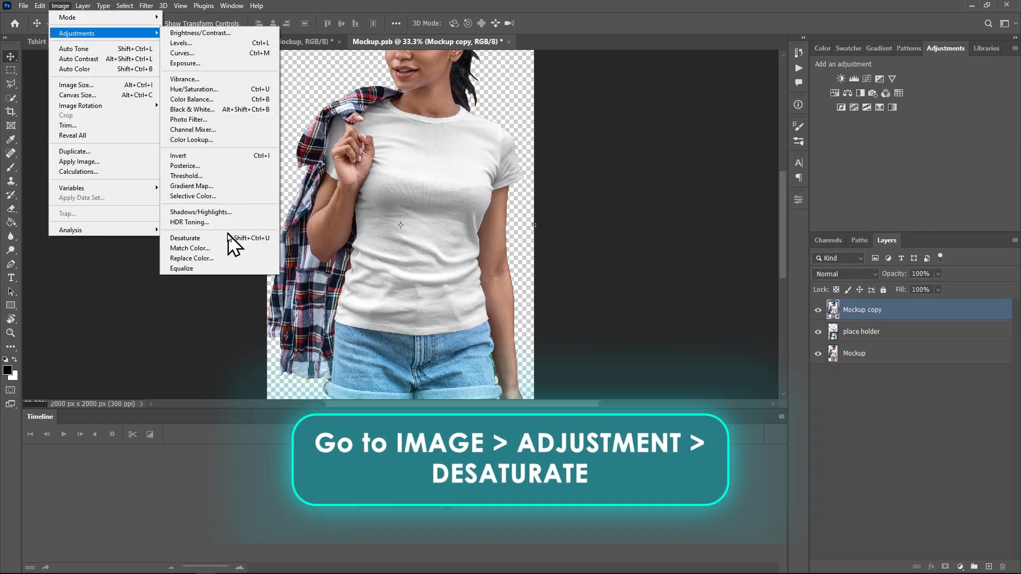
- Desaturate the Mockup copy and set its blend mode to Hard Light
left_click(186, 237)
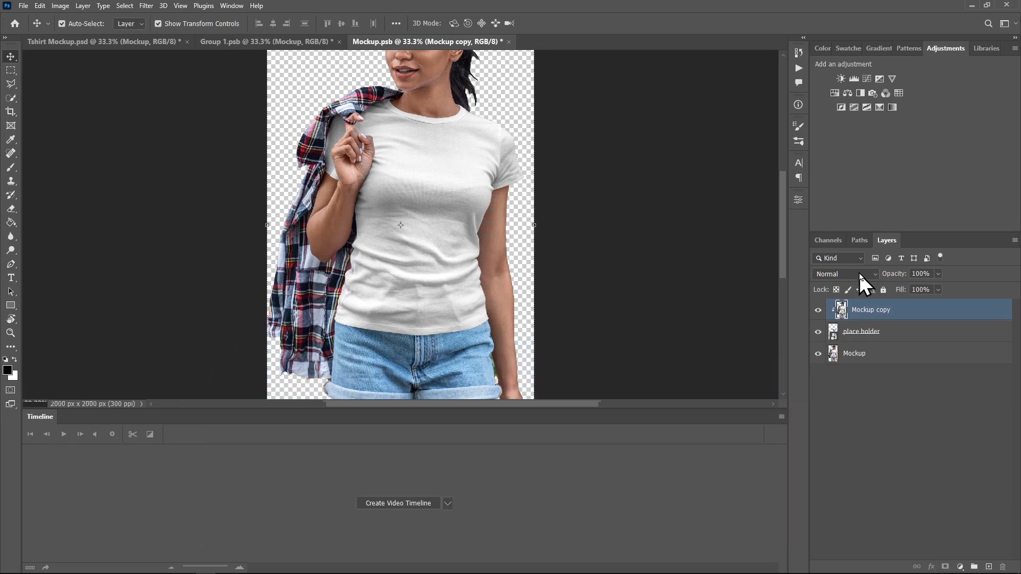
left_click(844, 273)
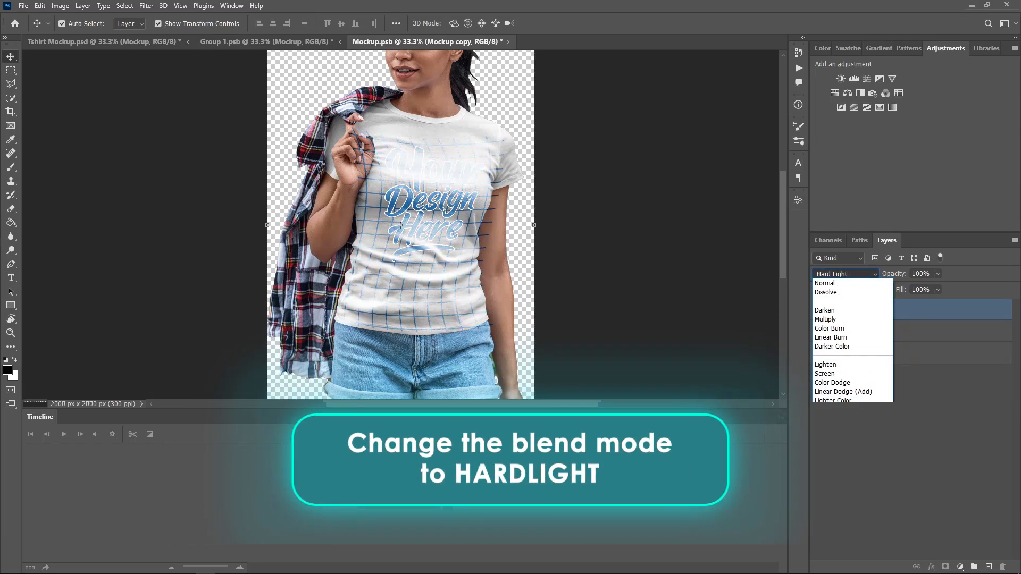
left_click(831, 273)
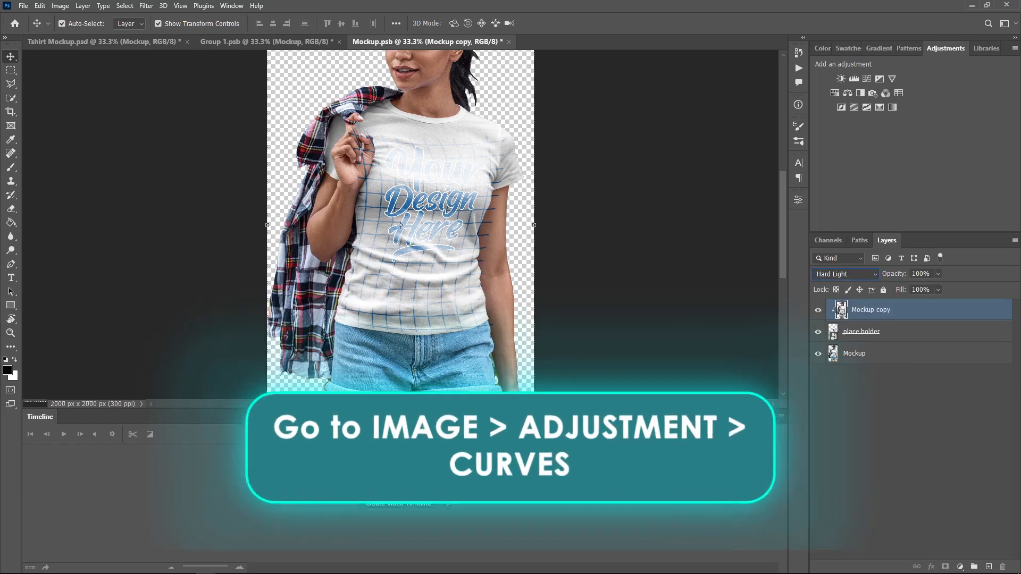
- Darken the Mockup copy with a Curves adjustment so the shirt folds show through
left_click(59, 6)
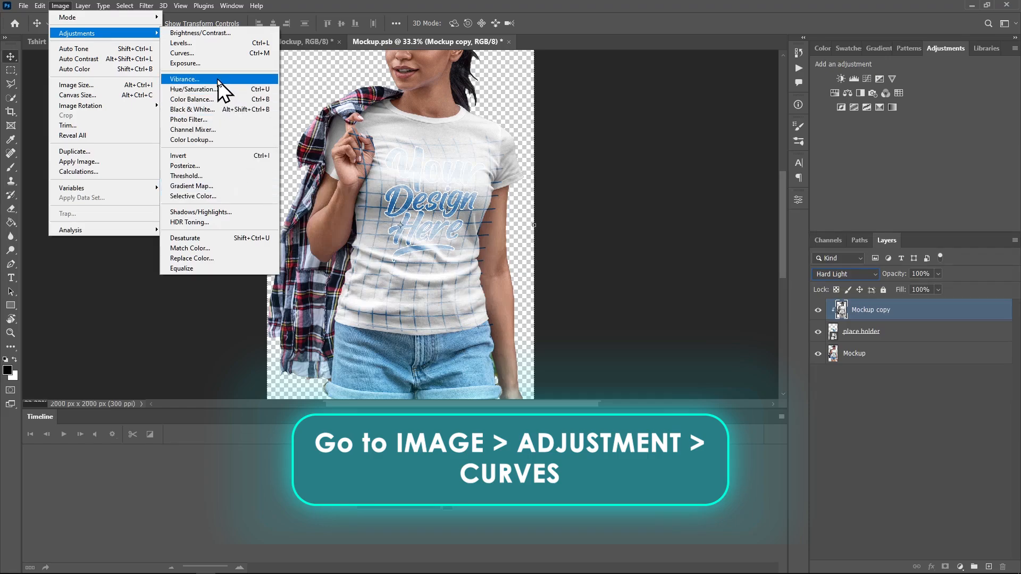
left_click(182, 53)
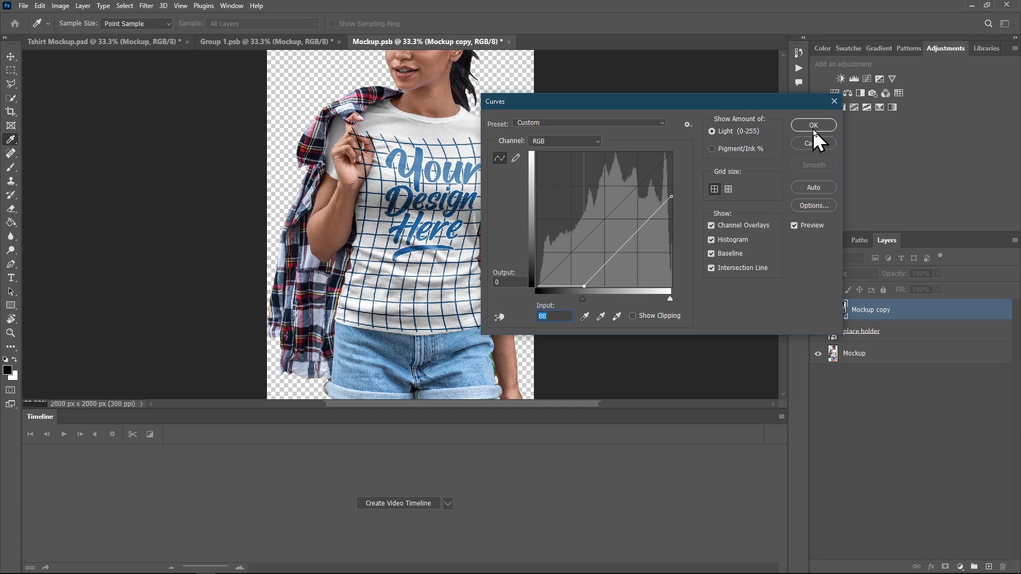
left_click(813, 125)
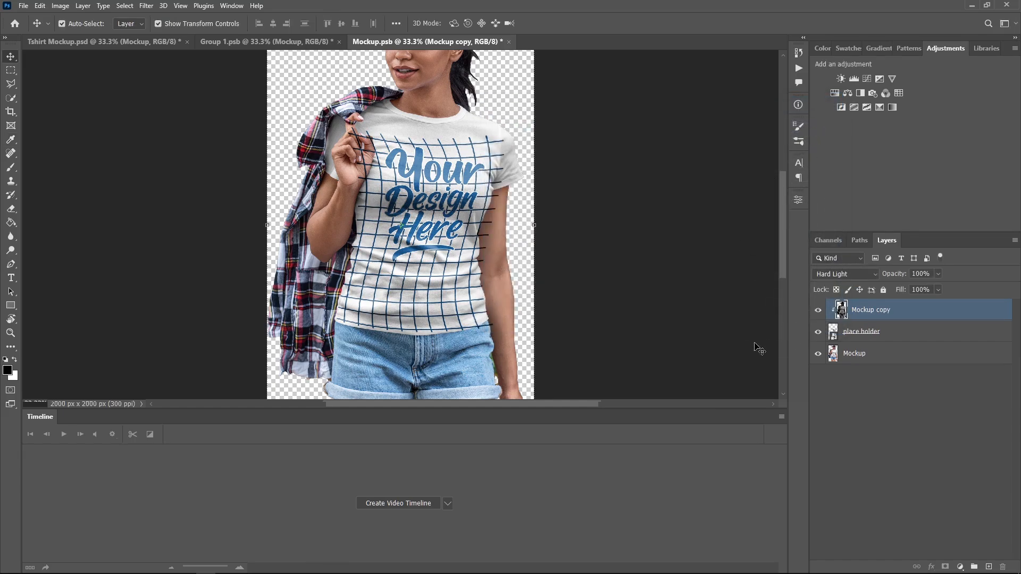
mouse_move(897, 306)
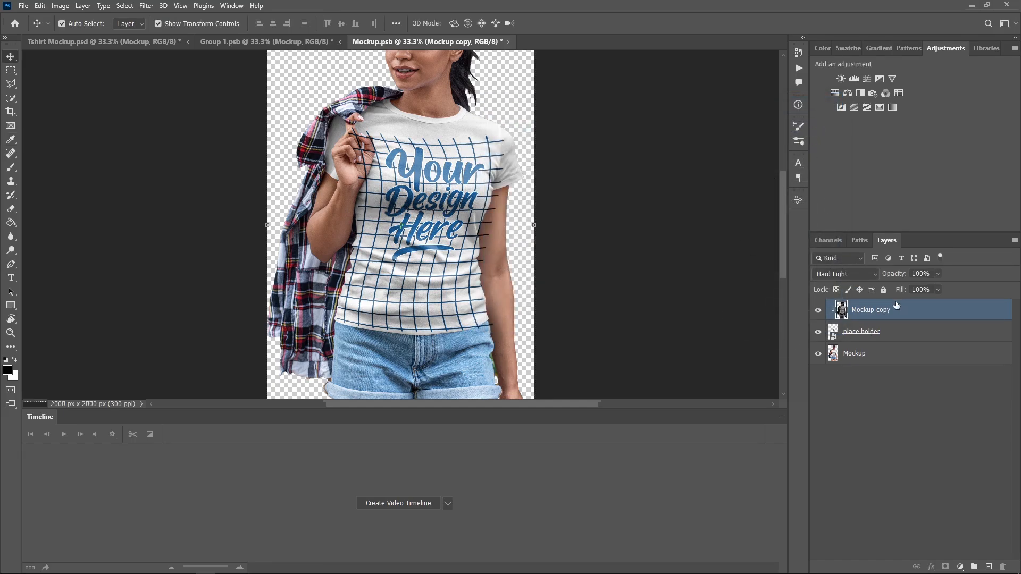
- Close the Mockup.psb placeholder, create a video timeline, and expand the Model track's properties
left_click(104, 41)
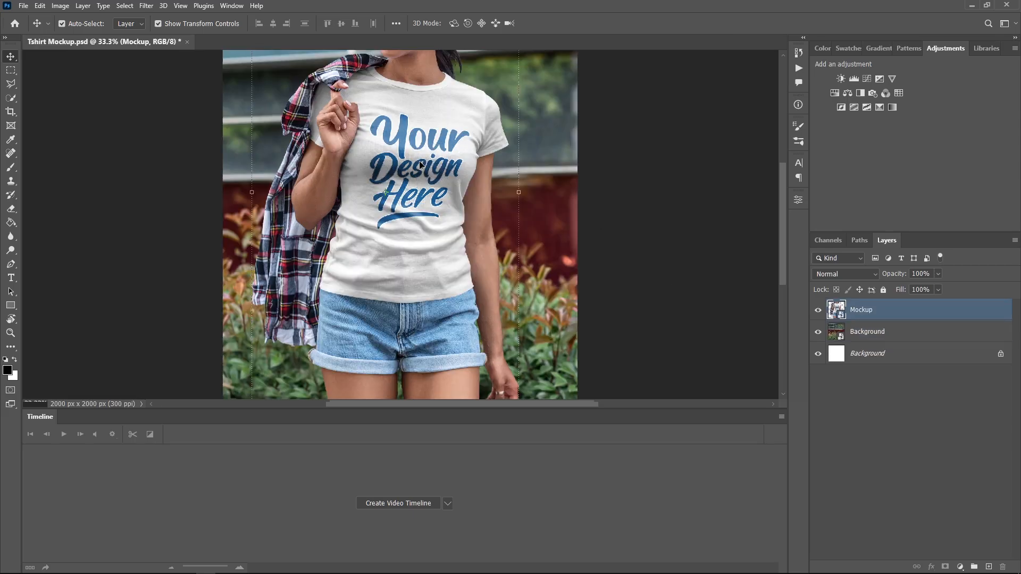
mouse_move(391, 243)
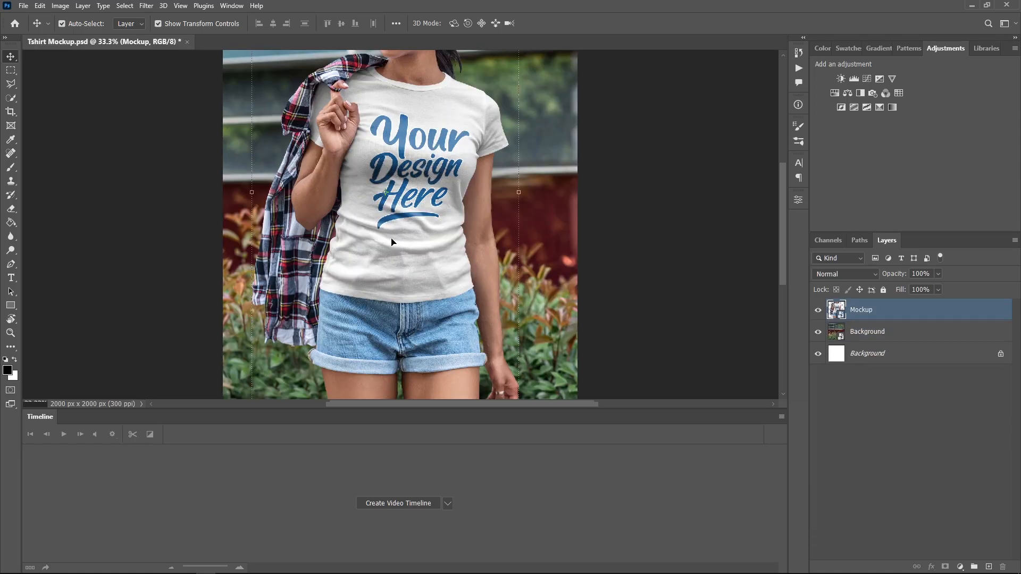
mouse_move(753, 266)
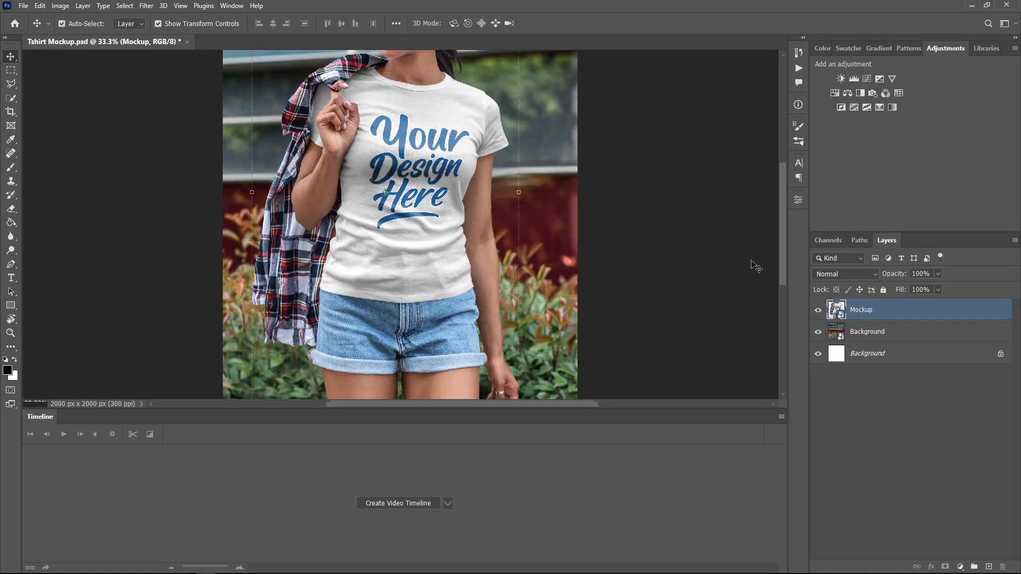
mouse_move(802, 328)
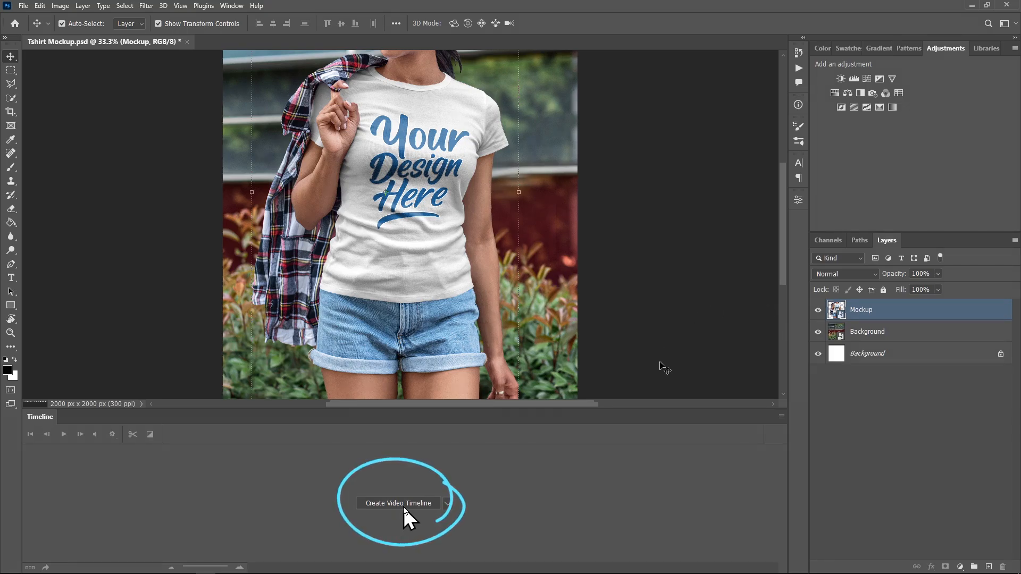
left_click(398, 503)
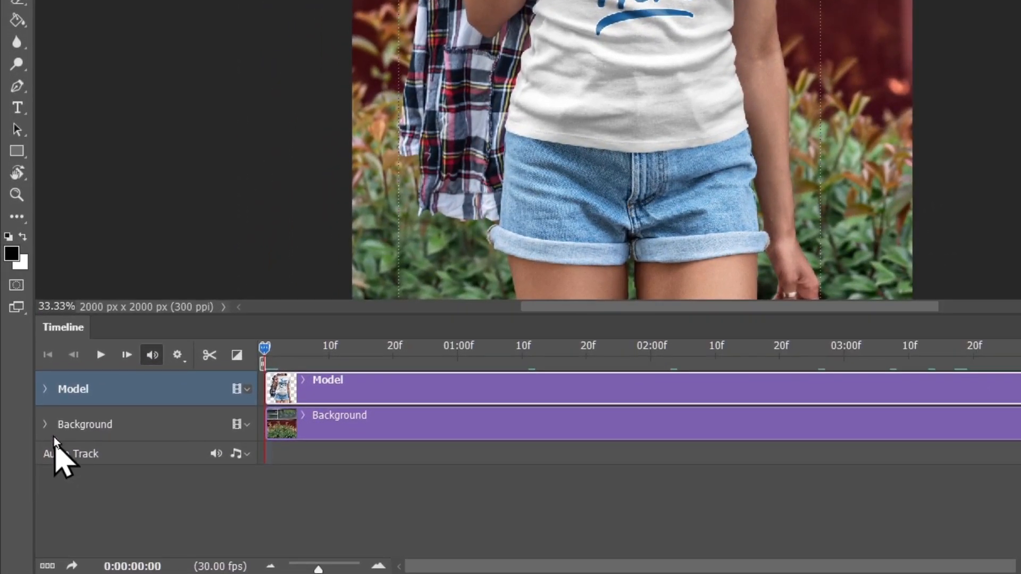
left_click(45, 389)
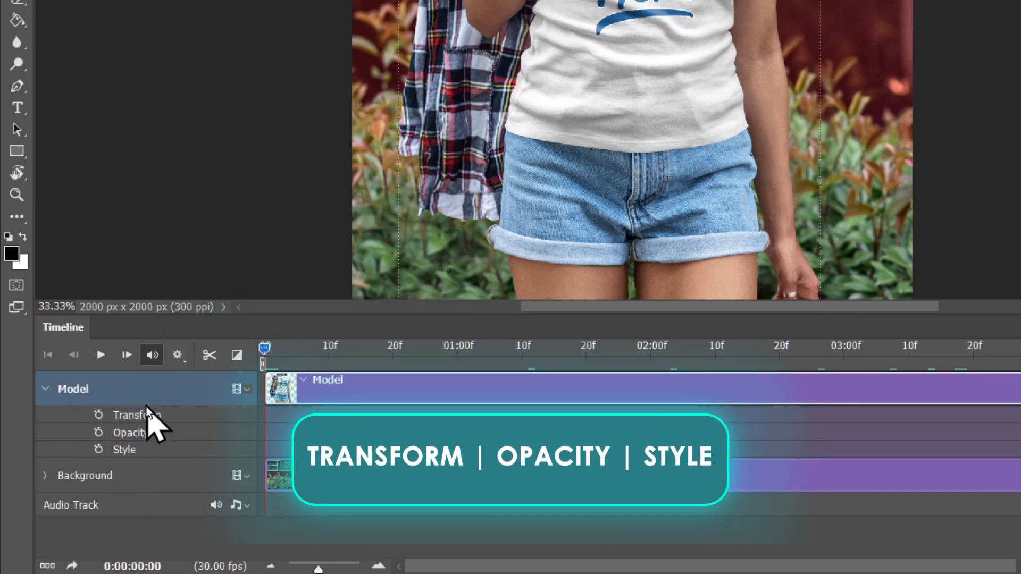
mouse_move(159, 460)
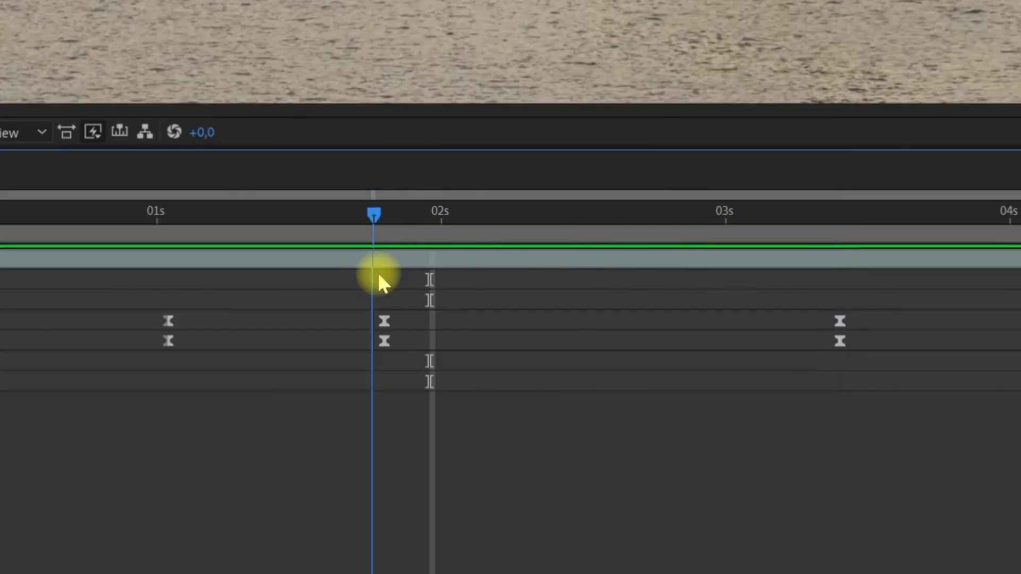
left_click_drag(374, 214, 384, 214)
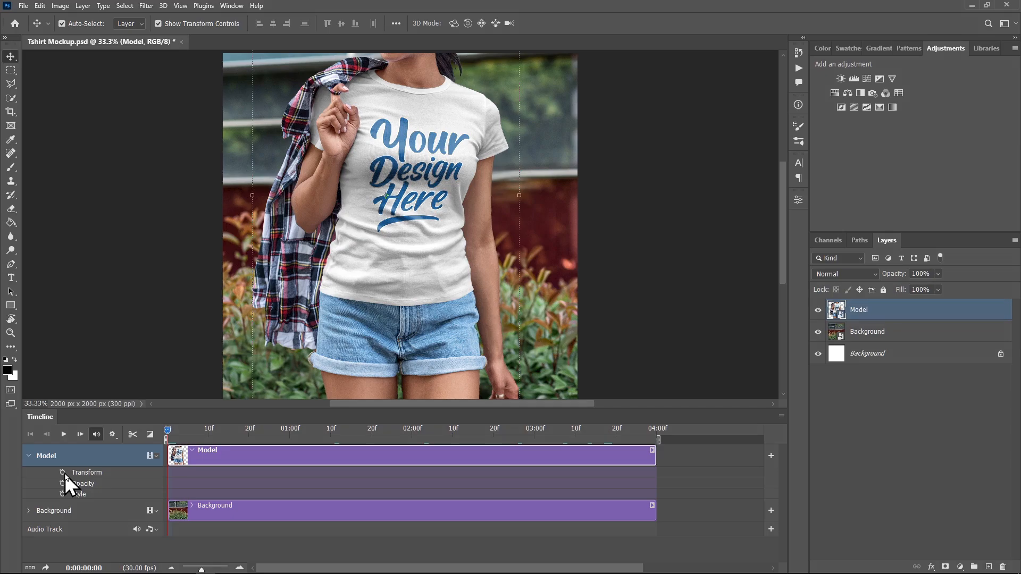
- Keyframe Model's Transform and scale it down to about 68% full-body at the clip start
left_click(85, 472)
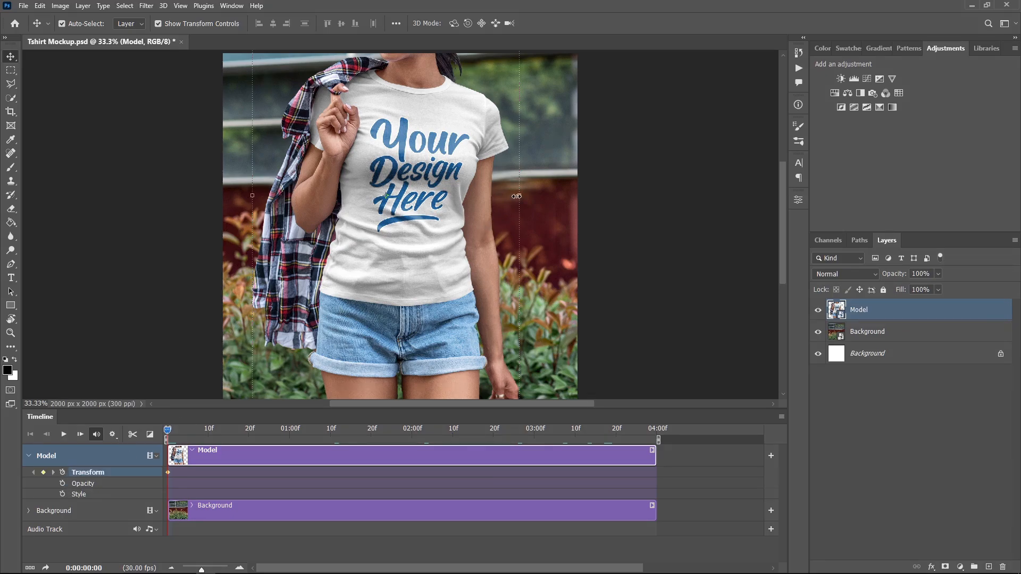
key("ctrl+t")
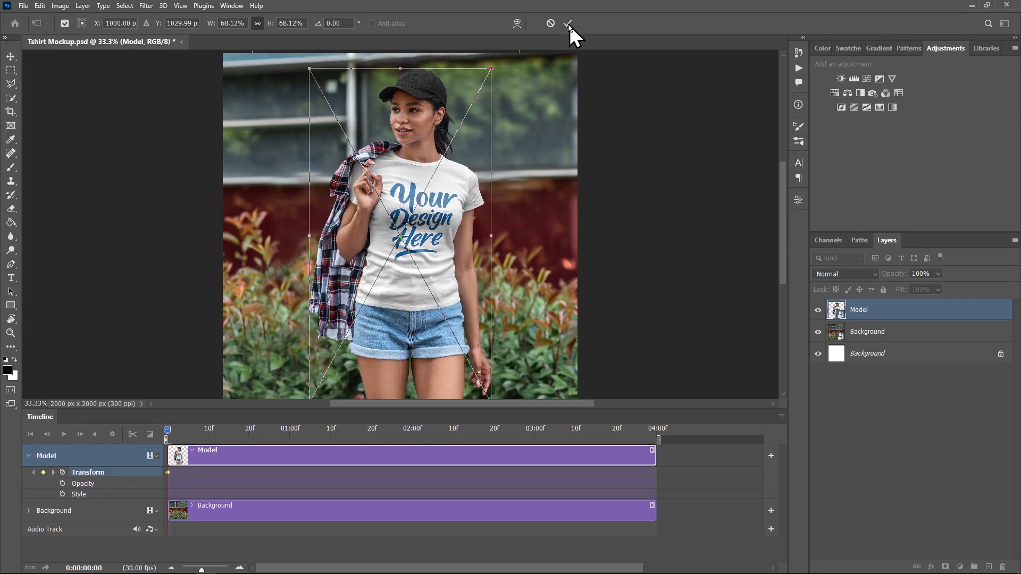
left_click(567, 23)
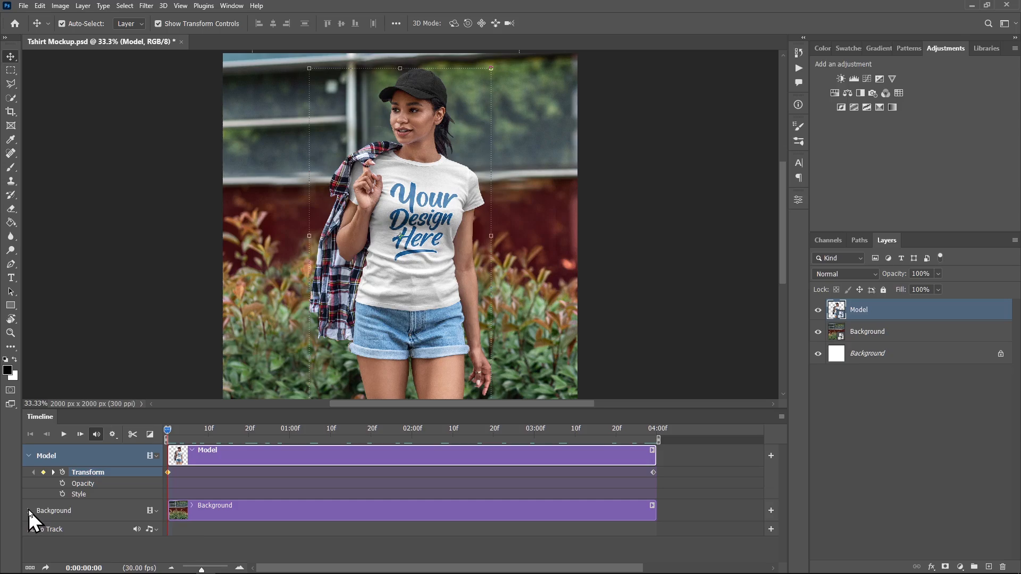
- Keyframe Background's Transform, enlarging it to about 192% at the clip start
left_click(28, 456)
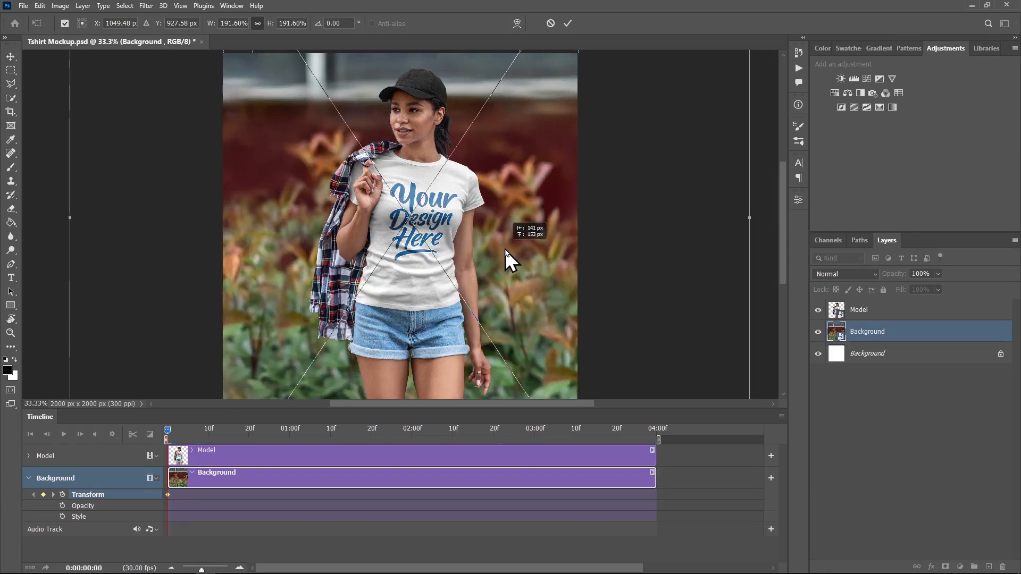
left_click(567, 24)
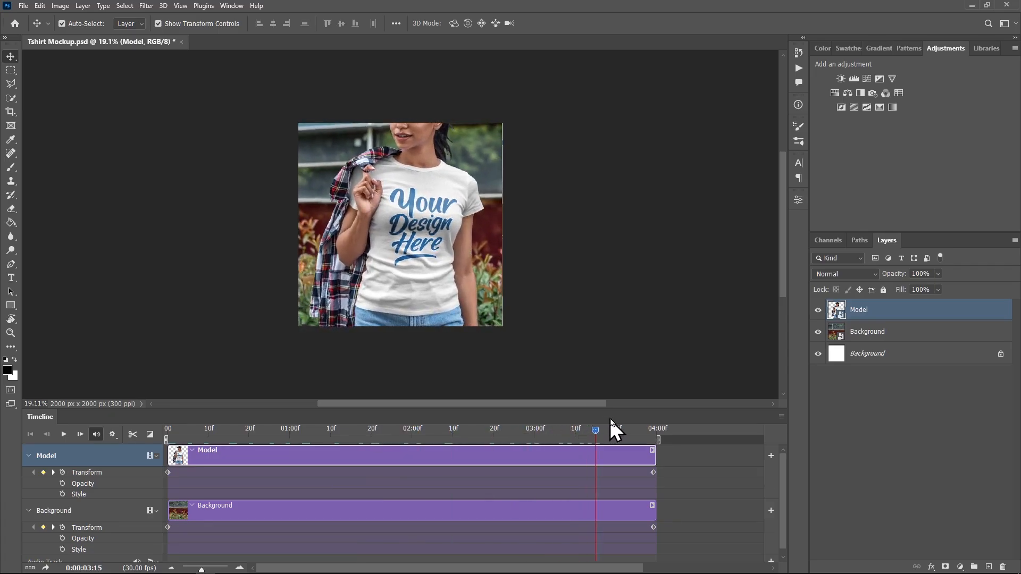
- Preview the zoom, then duplicate the Model layer with Ctrl+J as Scene 2
left_click(423, 429)
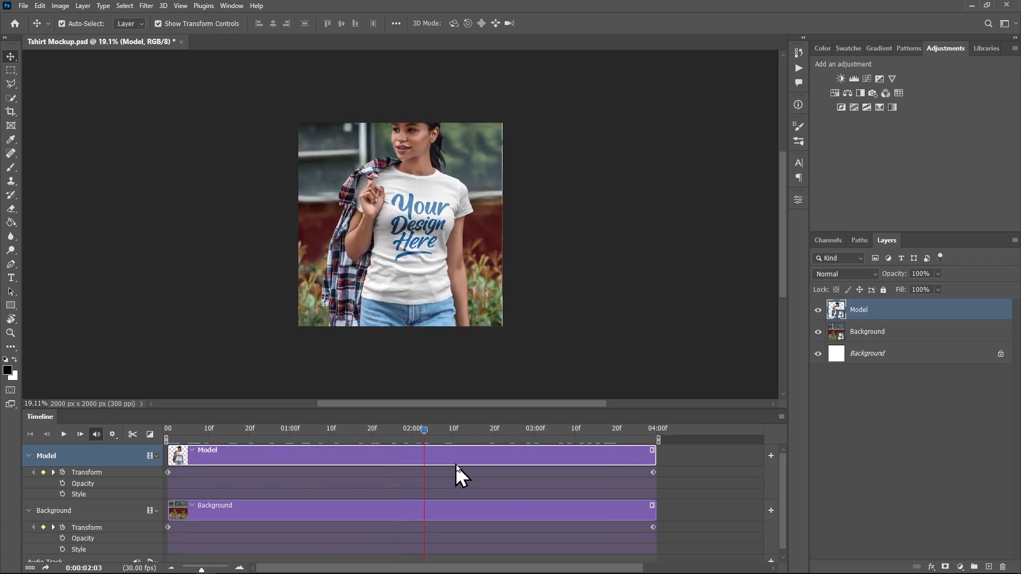
left_click(167, 428)
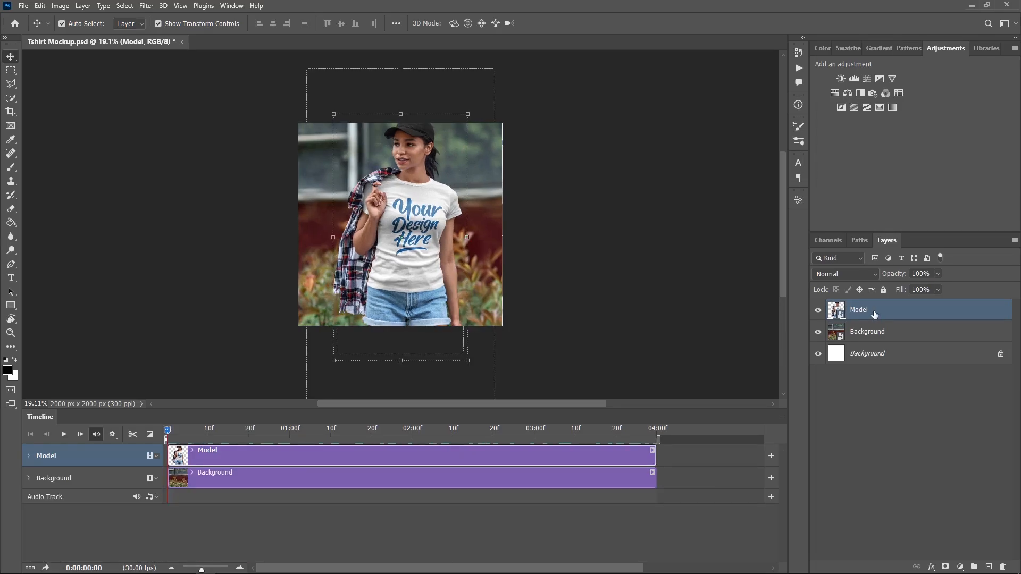
key("ctrl+j")
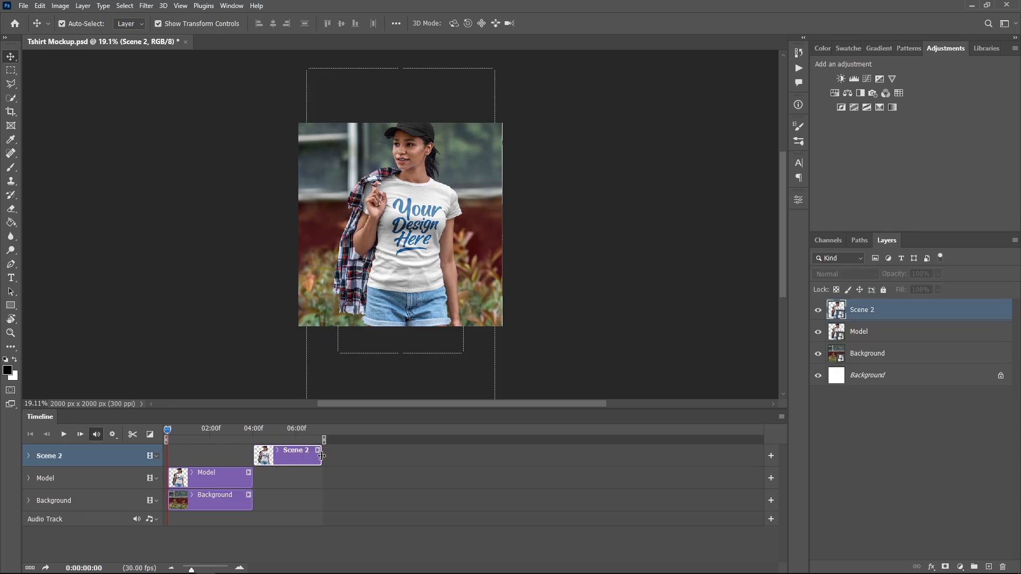
- Keyframe Scene 2's Transform with its own starting and ending close-up framing after the intro
left_click(29, 455)
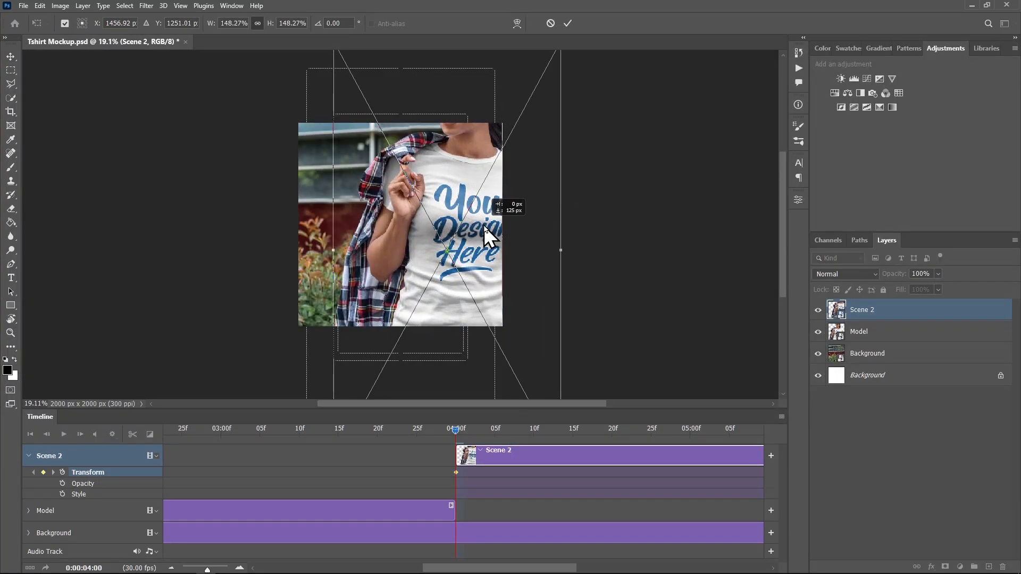
left_click(567, 23)
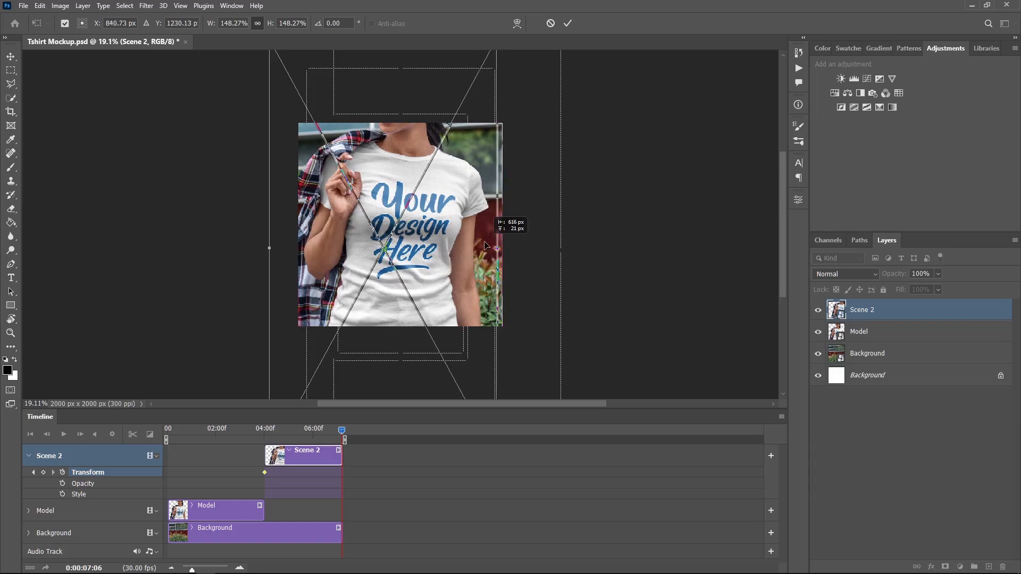
left_click(567, 24)
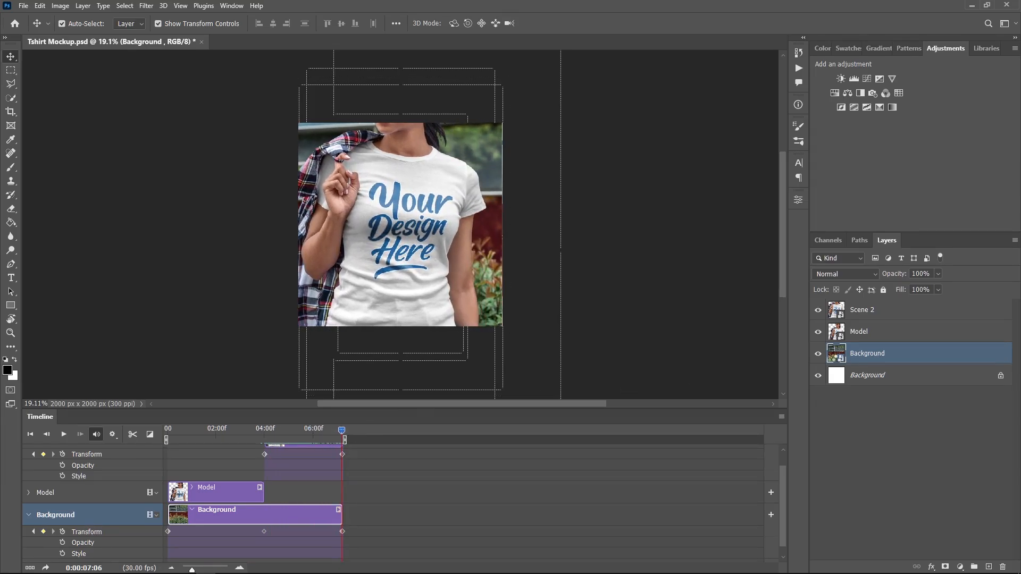
left_click(858, 332)
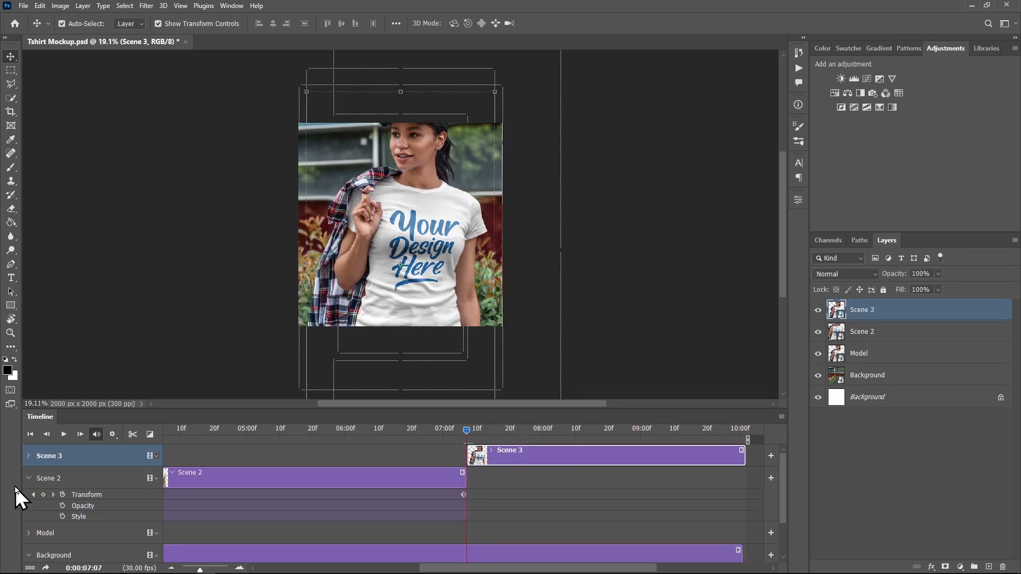
- Keyframe Scene 3's Transform to a tight close-up on the shirt's 'Your Design Here' print
left_click(27, 455)
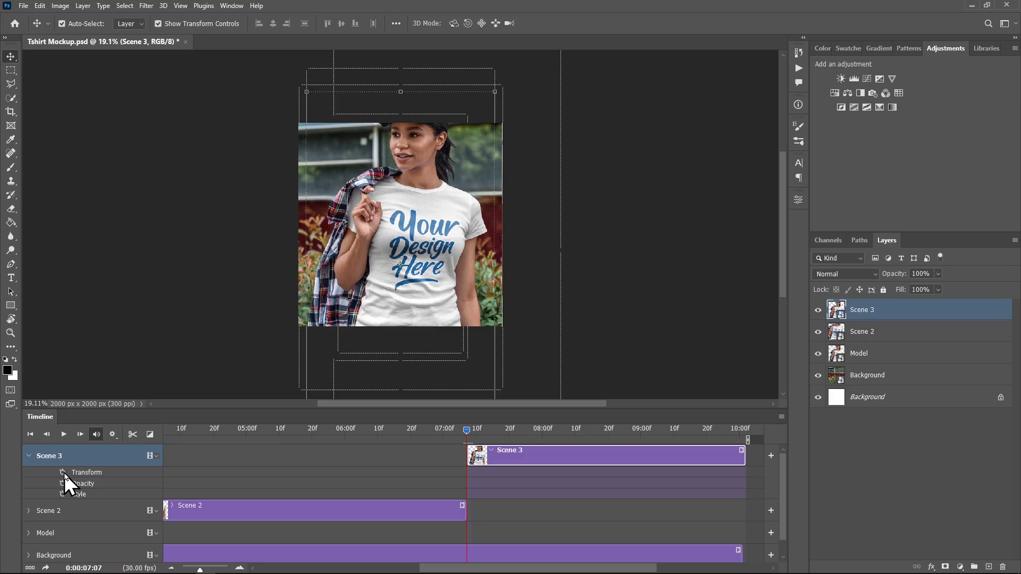
left_click(88, 473)
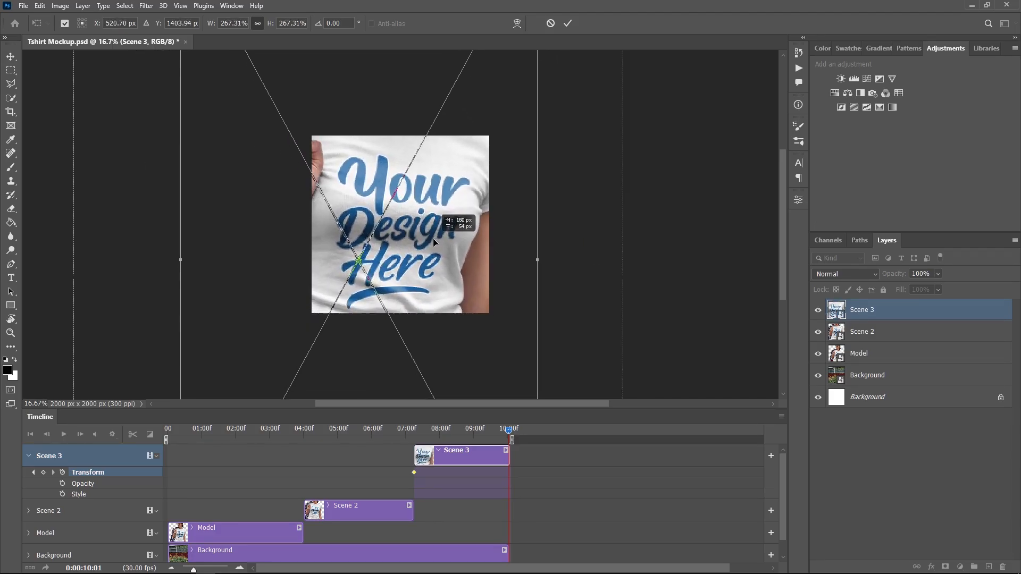
left_click(566, 22)
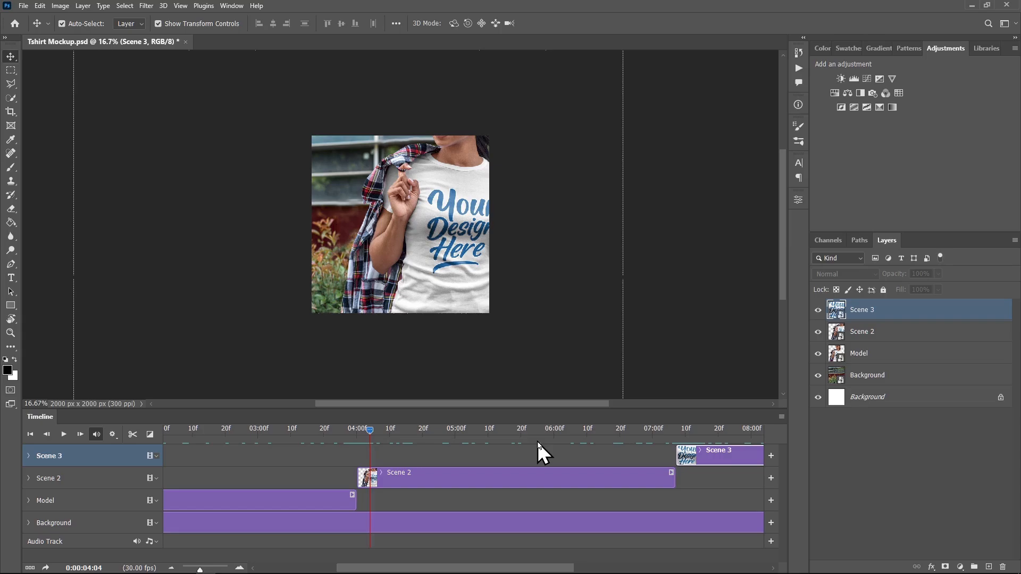
mouse_move(950, 532)
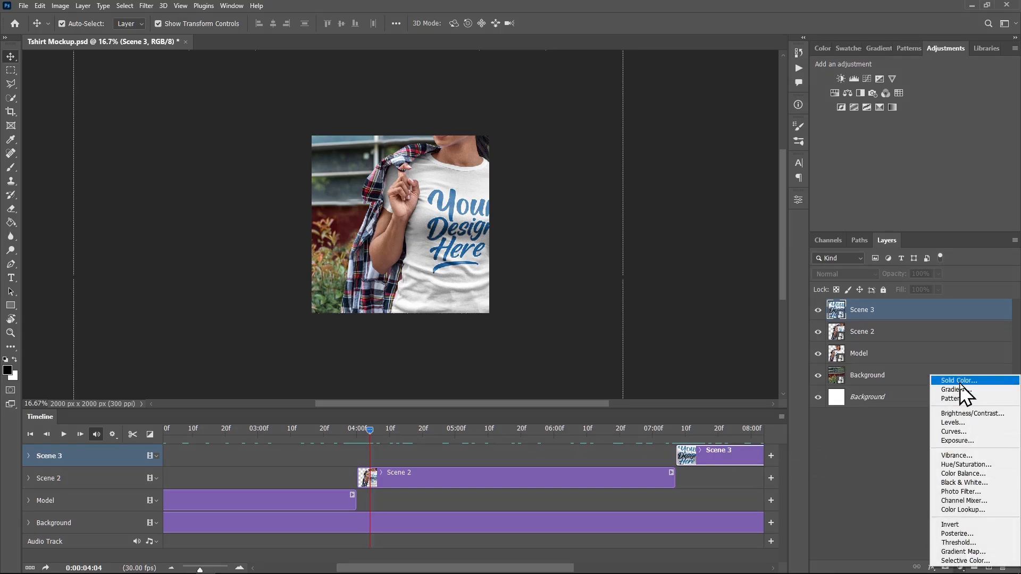
- Add a black (000000) Solid Color fill layer above the scenes and duplicate it
left_click(955, 381)
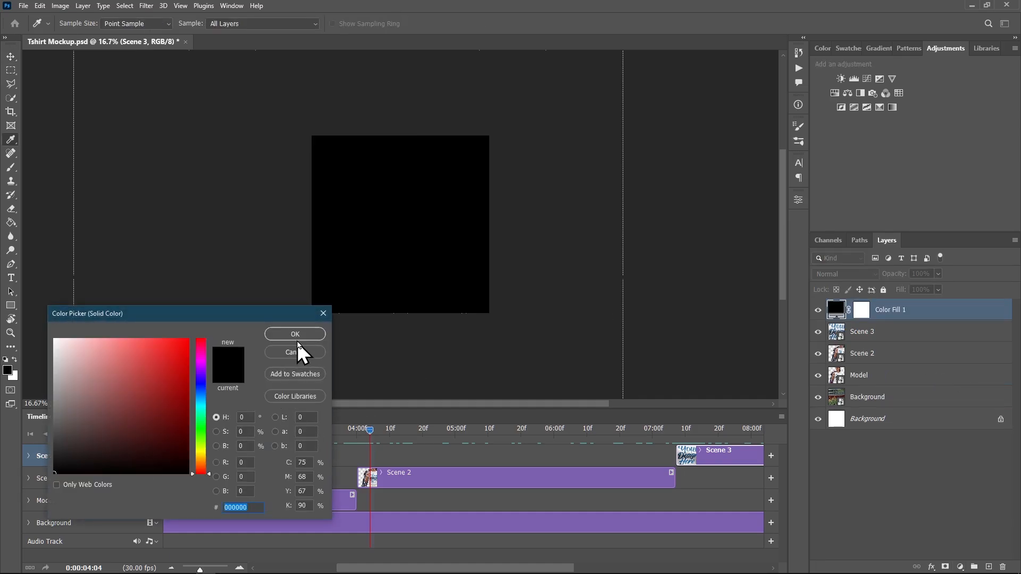
left_click(294, 334)
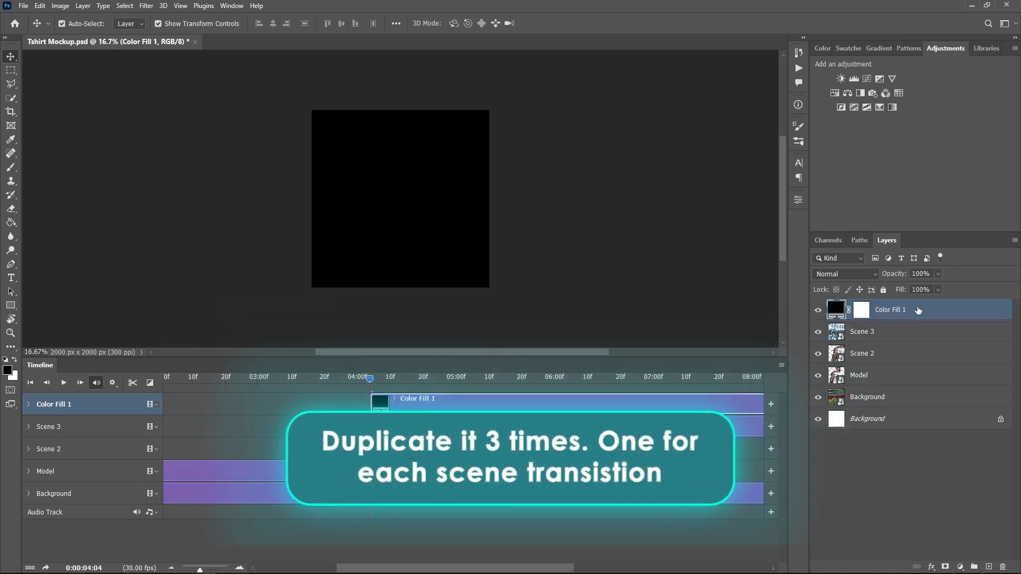
key("ctrl+j")
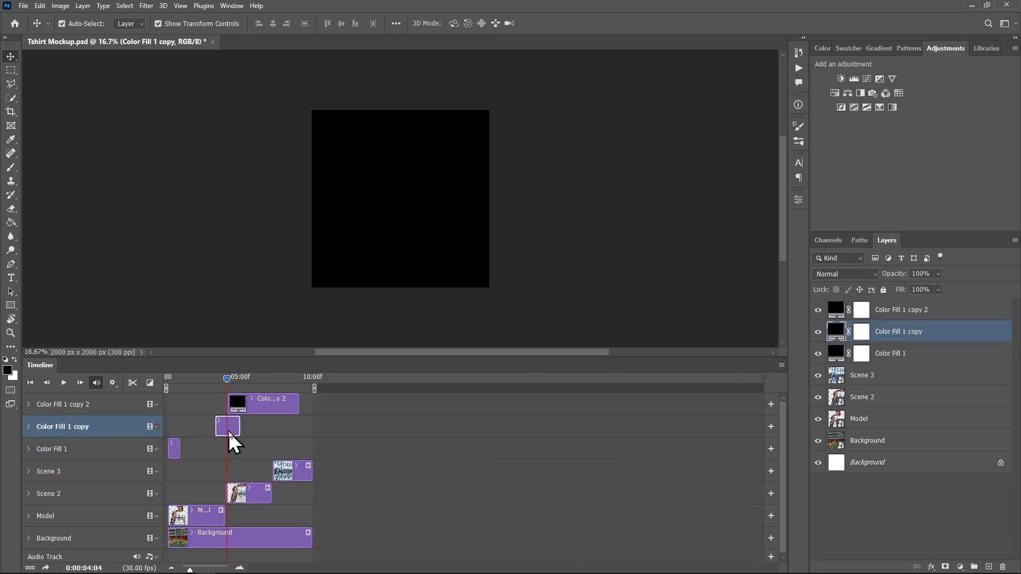
mouse_move(254, 404)
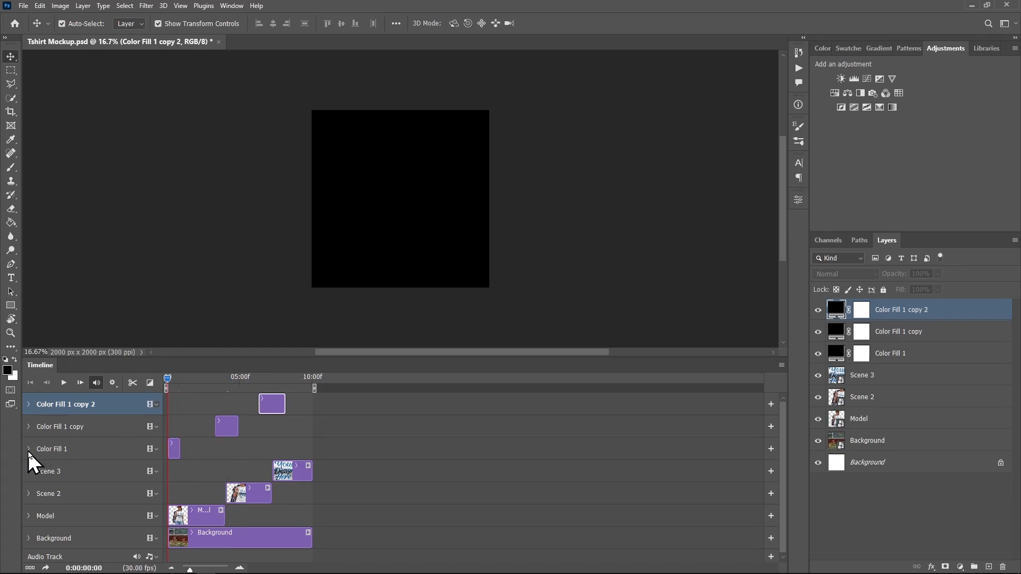
- Expand a black fill clip's properties at the Model-to-Scene 2 transition
left_click(28, 449)
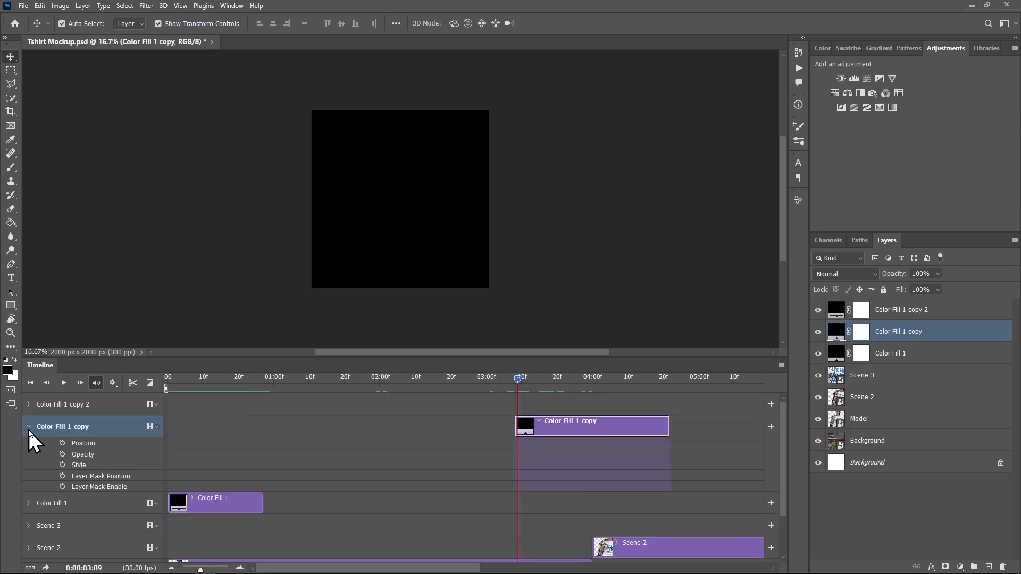
- Keyframe Color Fill 1 copy's Opacity for a 0%→100%→0% fade at the transition
left_click(63, 454)
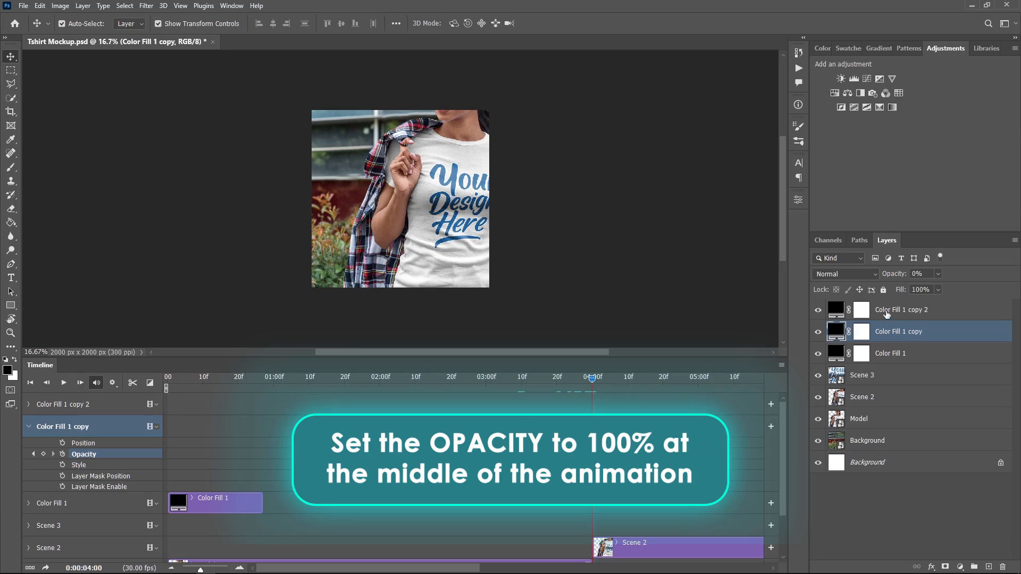
triple_click(920, 273)
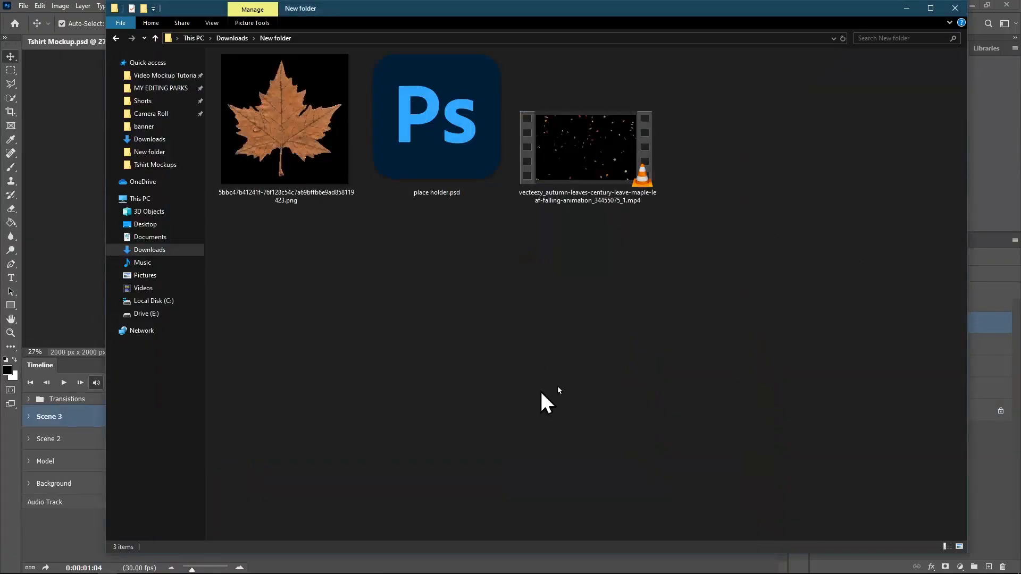
- Bring the falling-leaves video in as a layer and set its blend mode to Screen
left_click(585, 147)
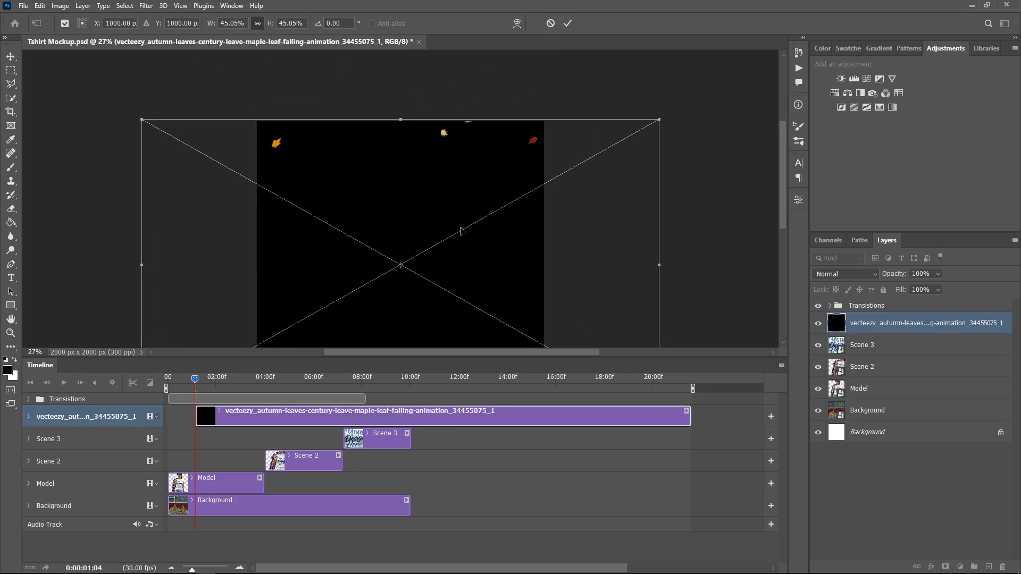
left_click(845, 273)
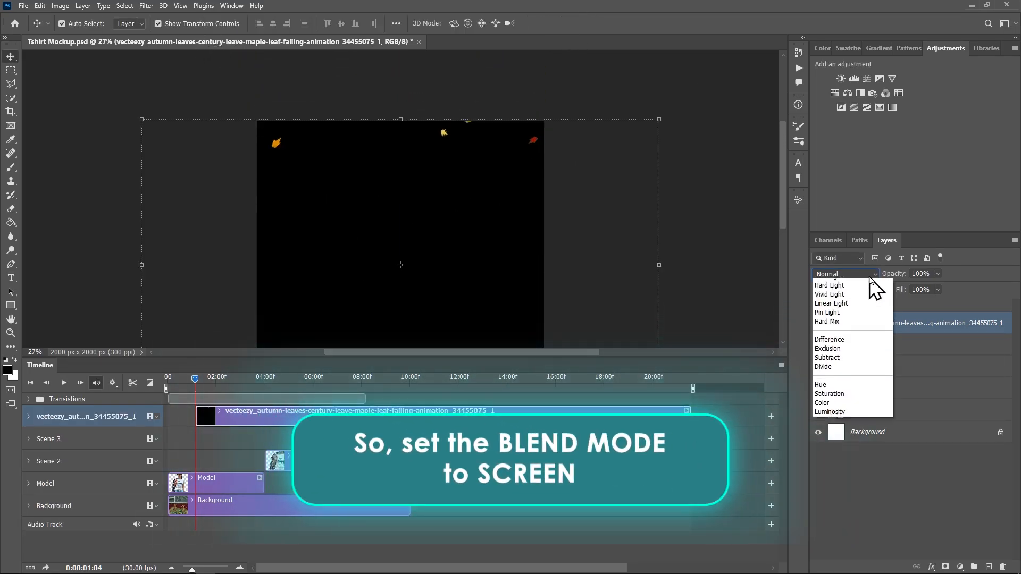
left_click(825, 373)
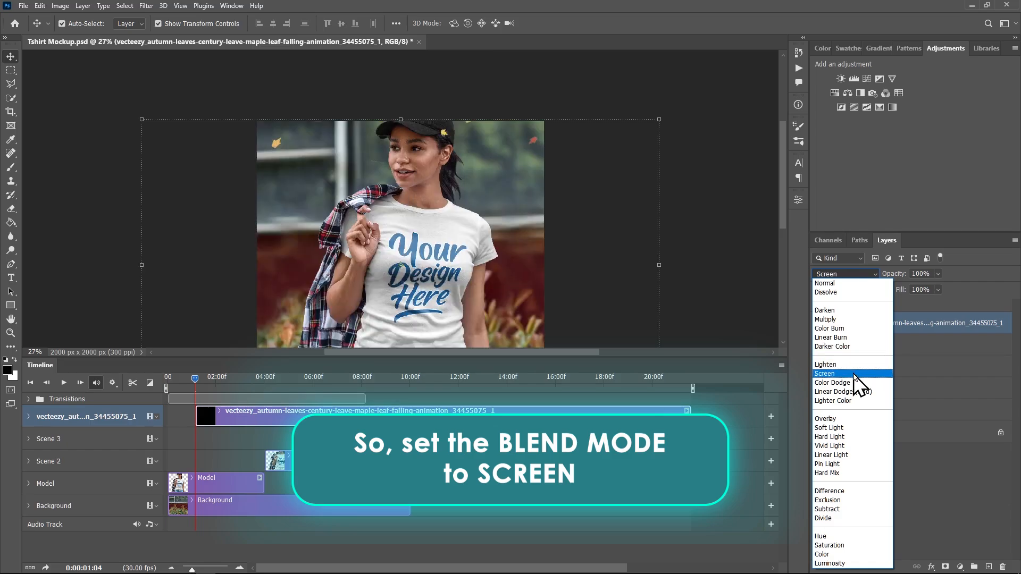
left_click(824, 373)
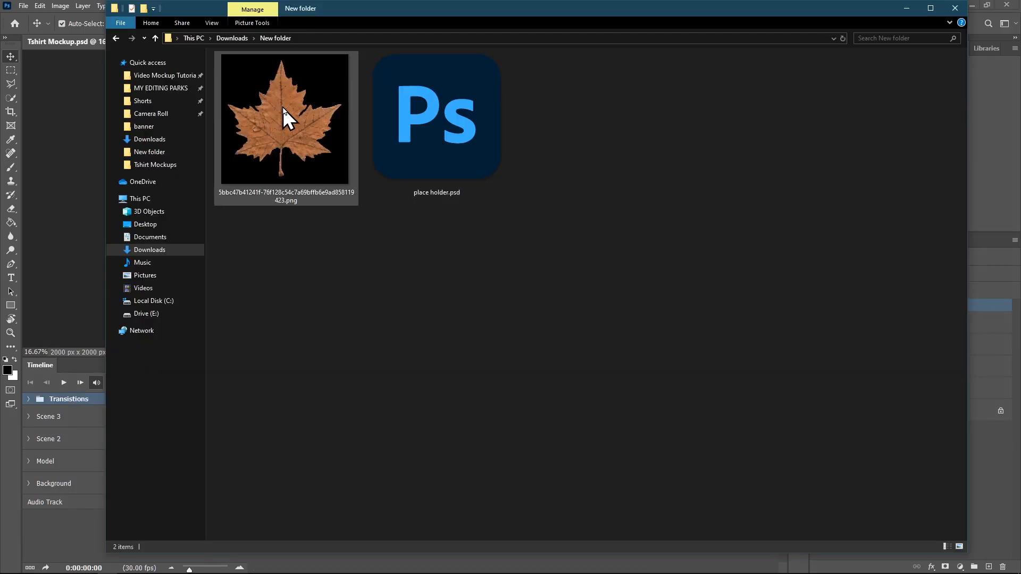
- Place the maple leaf PNG, shrink it small, and rotate it into position on the shirt
double_click(285, 117)
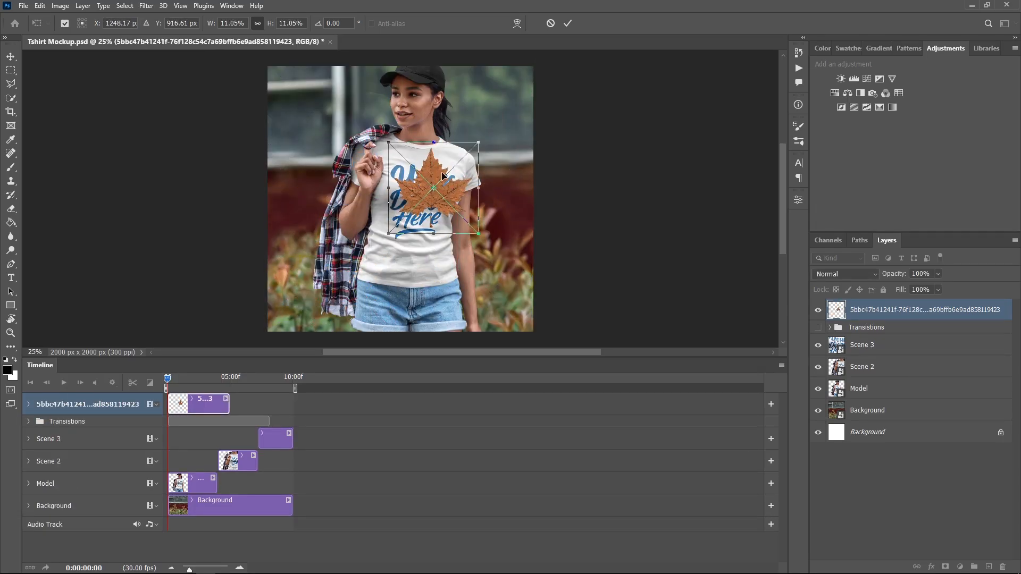
left_click_drag(432, 190, 379, 229)
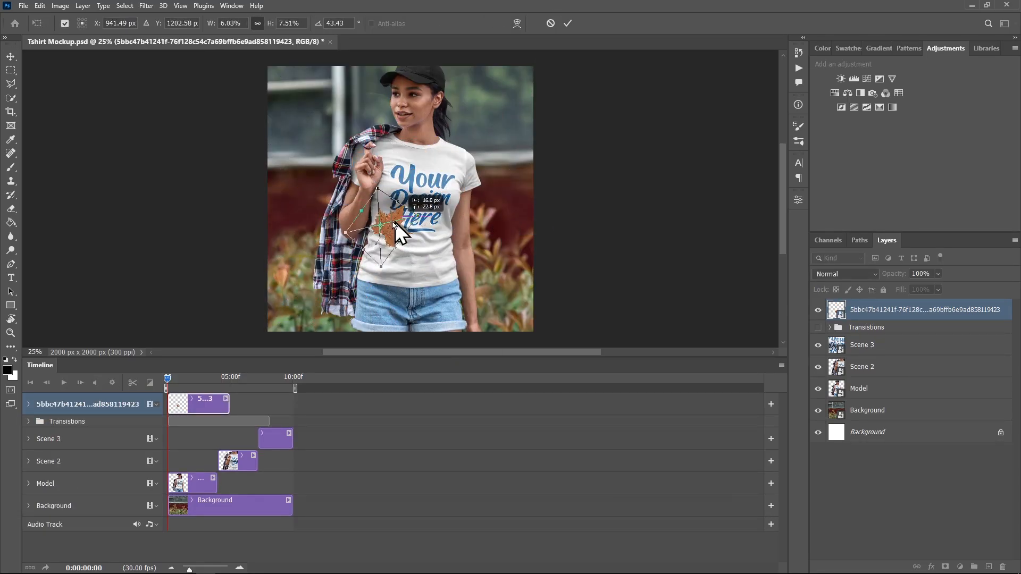
left_click_drag(377, 225, 290, 245)
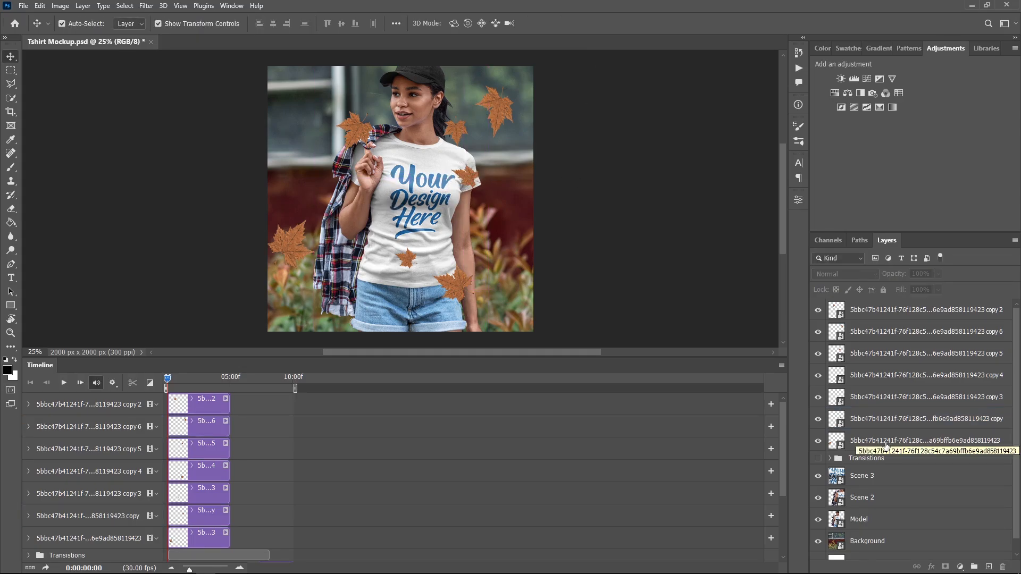
- Group the leaf layers and give the bottom leaf a Gaussian Blur smart filter
left_click(925, 441)
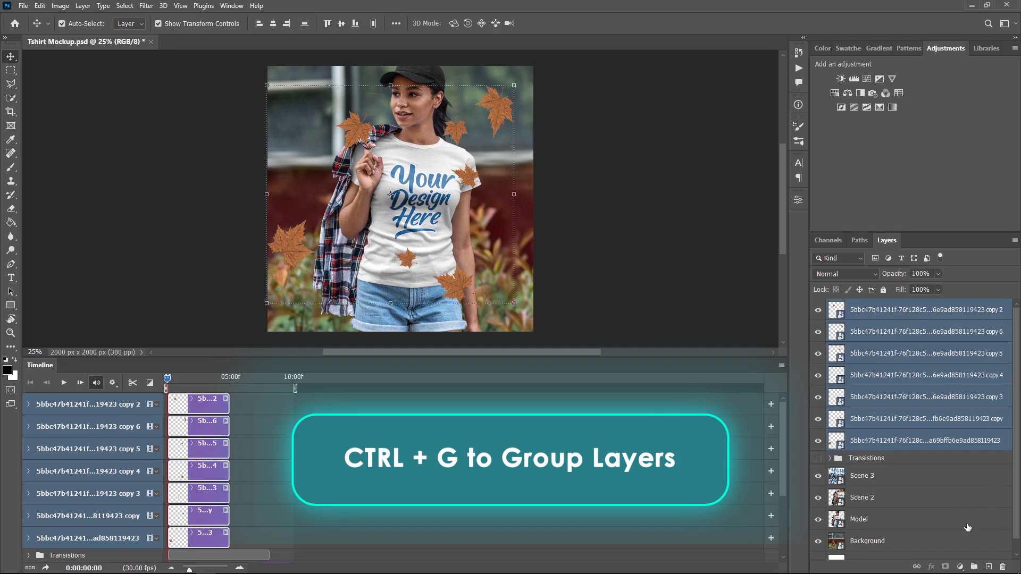
key("ctrl+g")
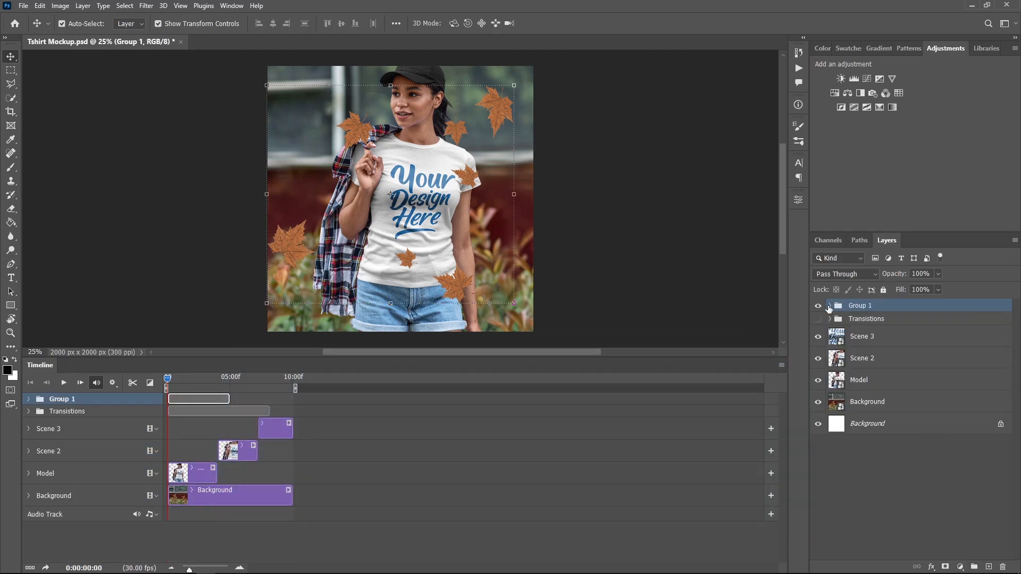
left_click(829, 306)
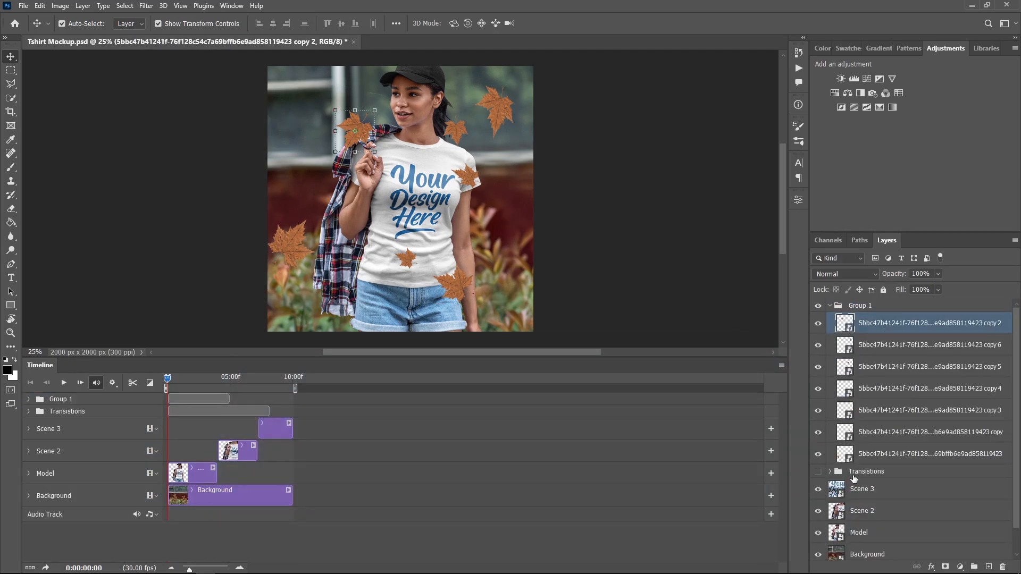
left_click(930, 454)
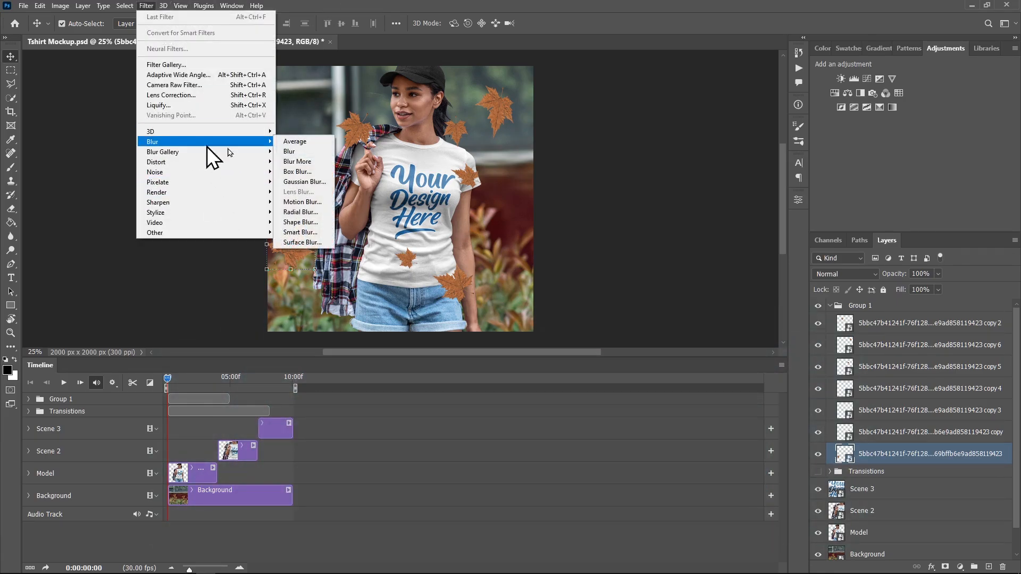
left_click(304, 182)
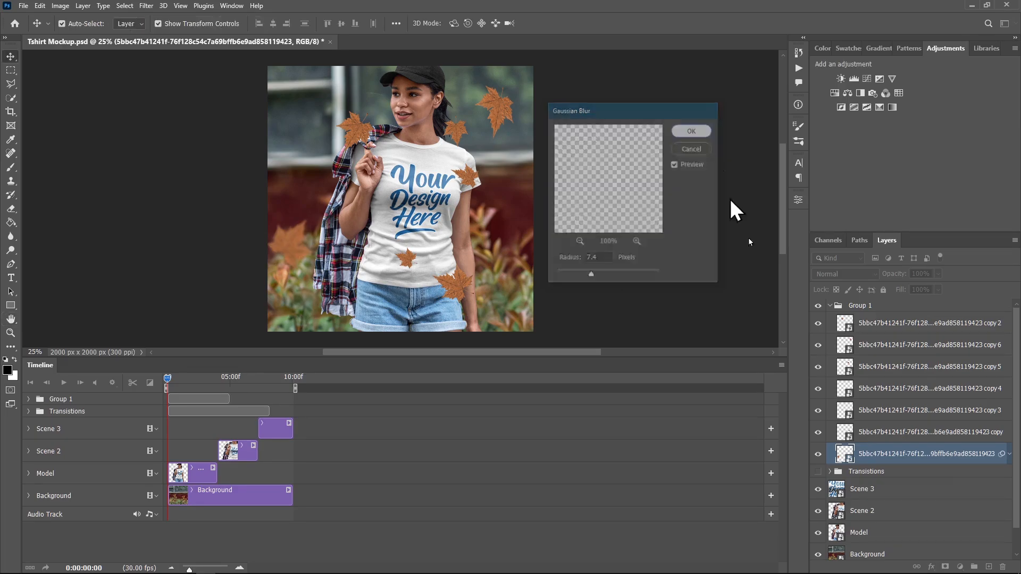
left_click(691, 130)
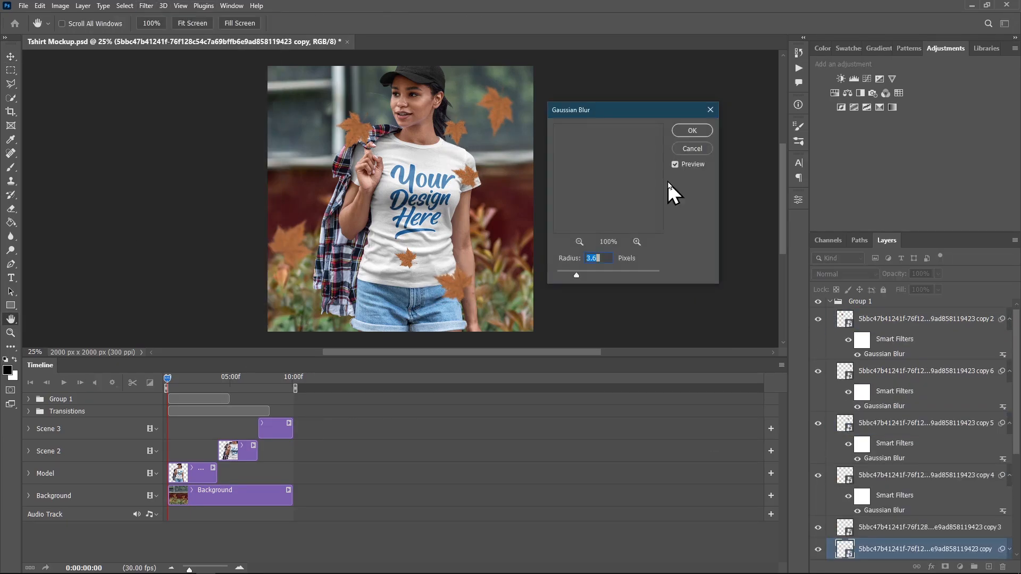
- Convert the leaf Group 1 into a single smart object
right_click(859, 305)
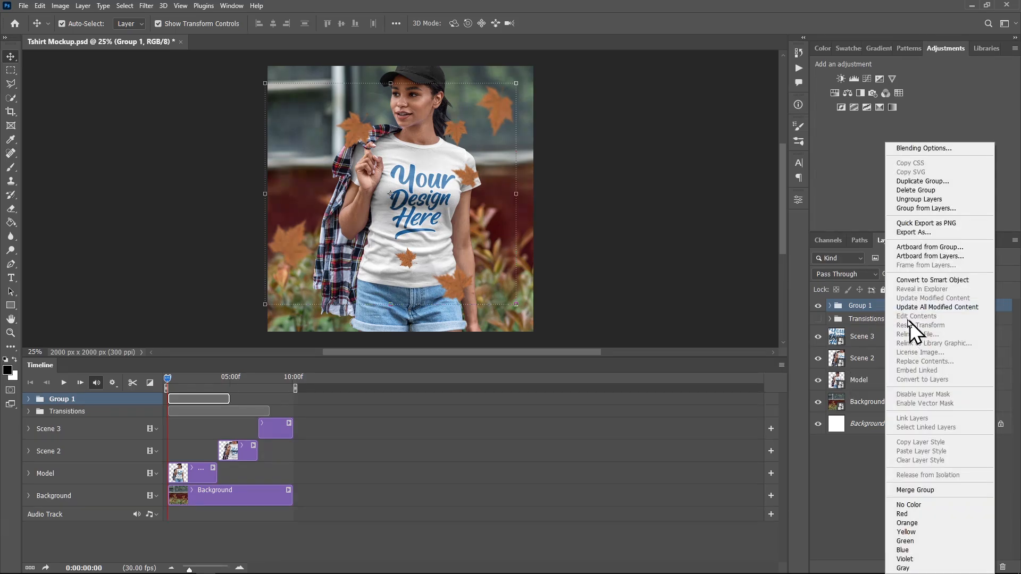
mouse_move(924, 286)
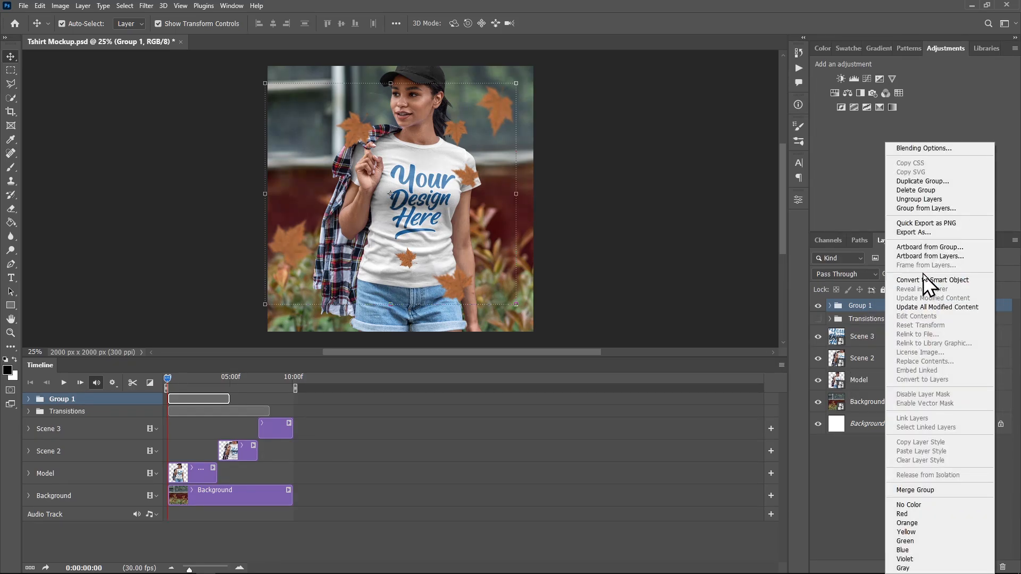
left_click(934, 280)
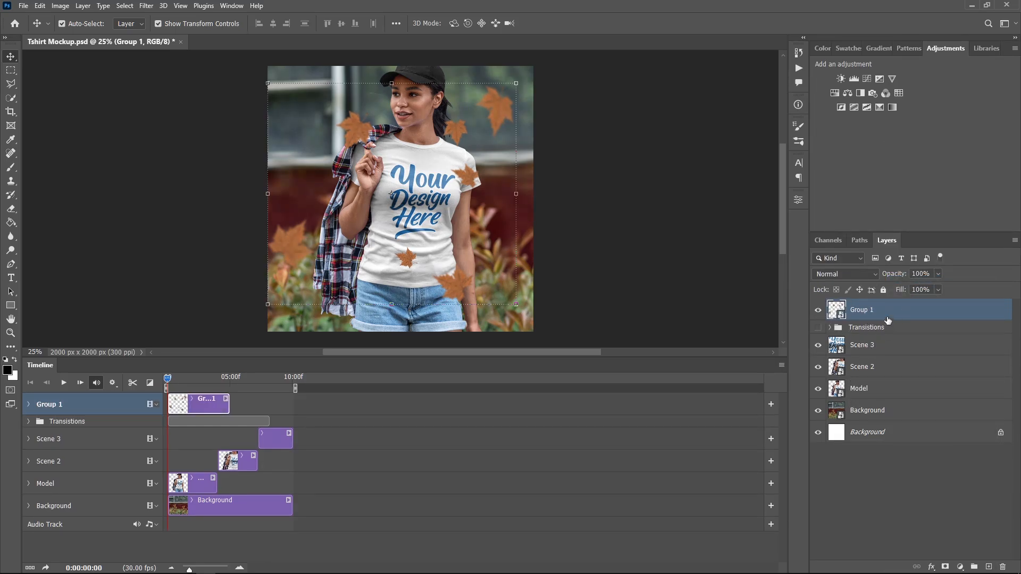
- Inside Group 1, keyframe the first leaf's Transform and commit its new rotated position
right_click(862, 309)
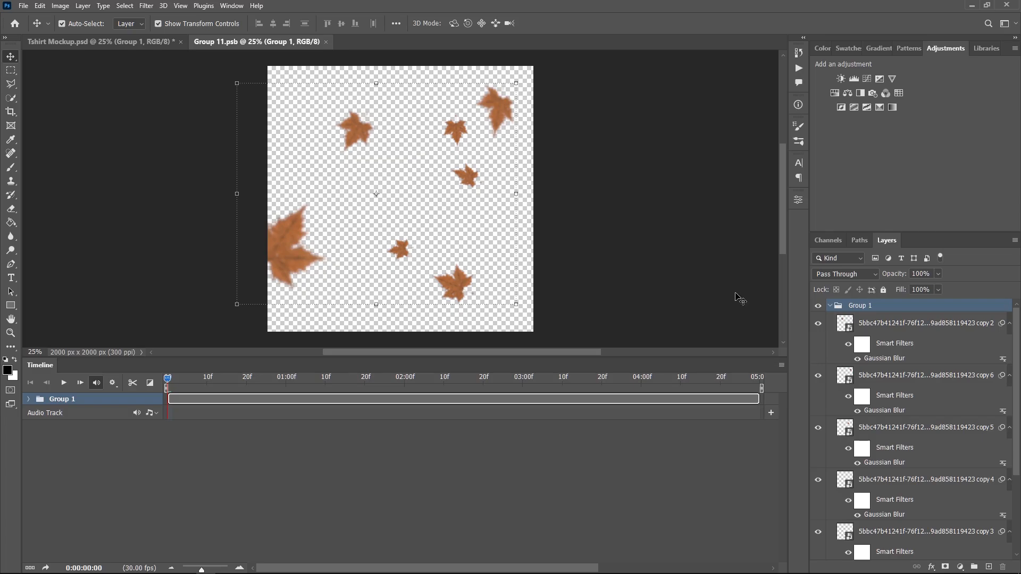
mouse_move(323, 145)
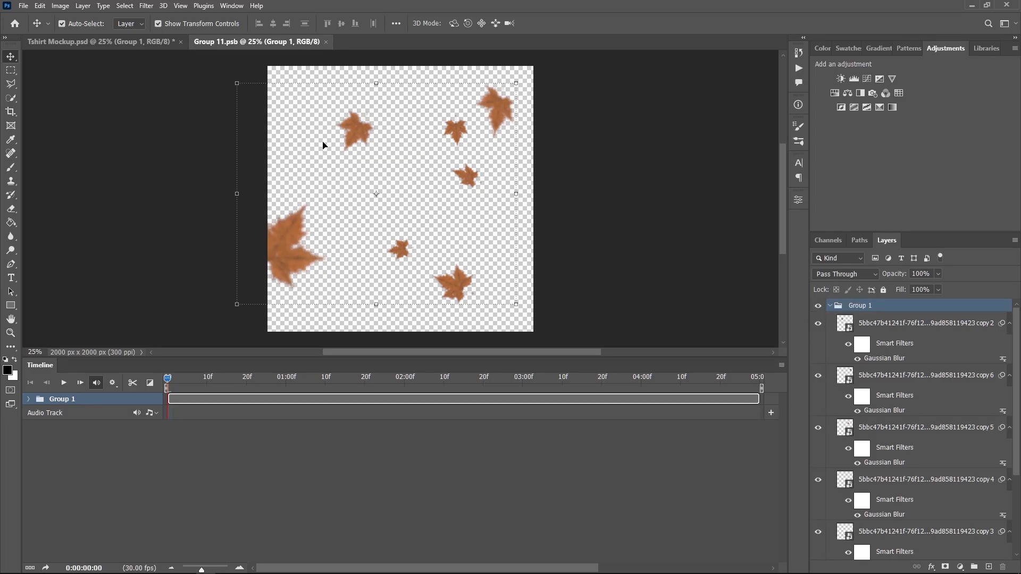
left_click(354, 130)
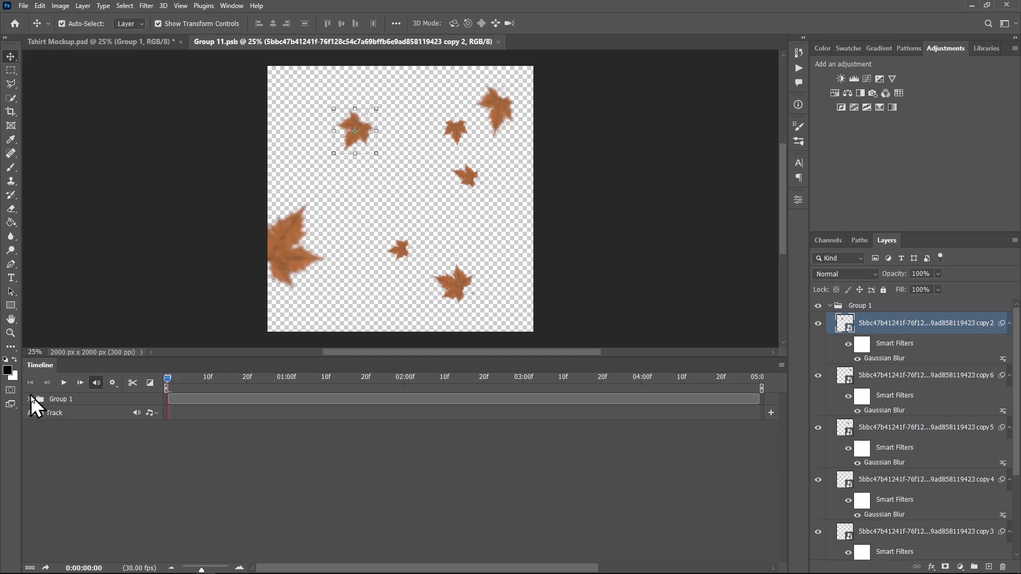
left_click(29, 399)
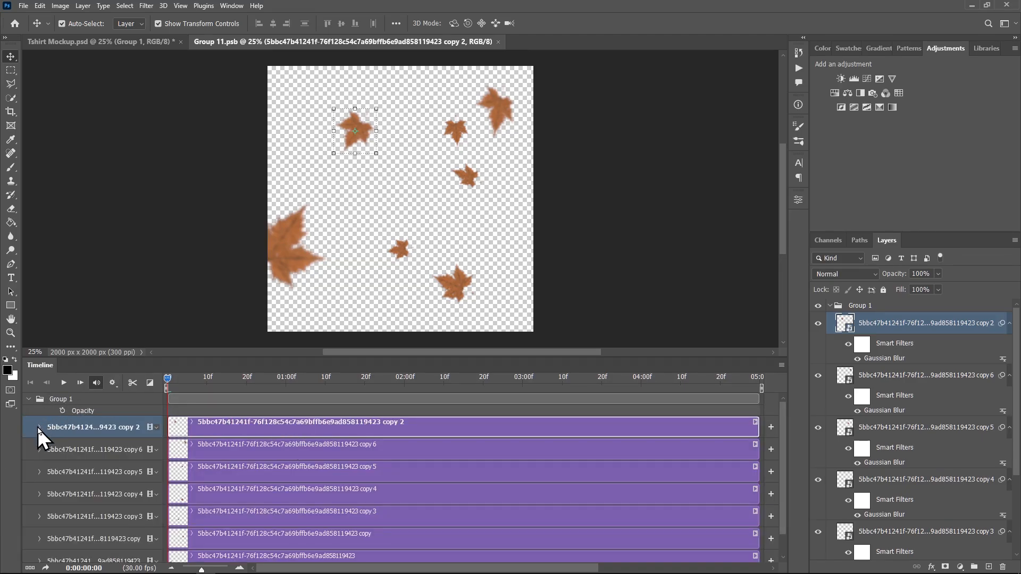
left_click(39, 428)
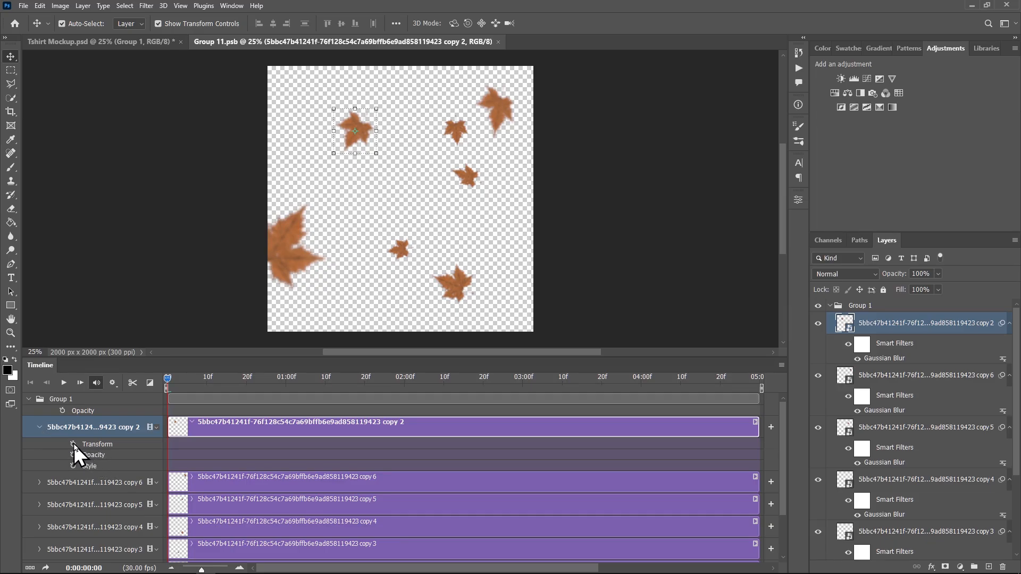
left_click(98, 443)
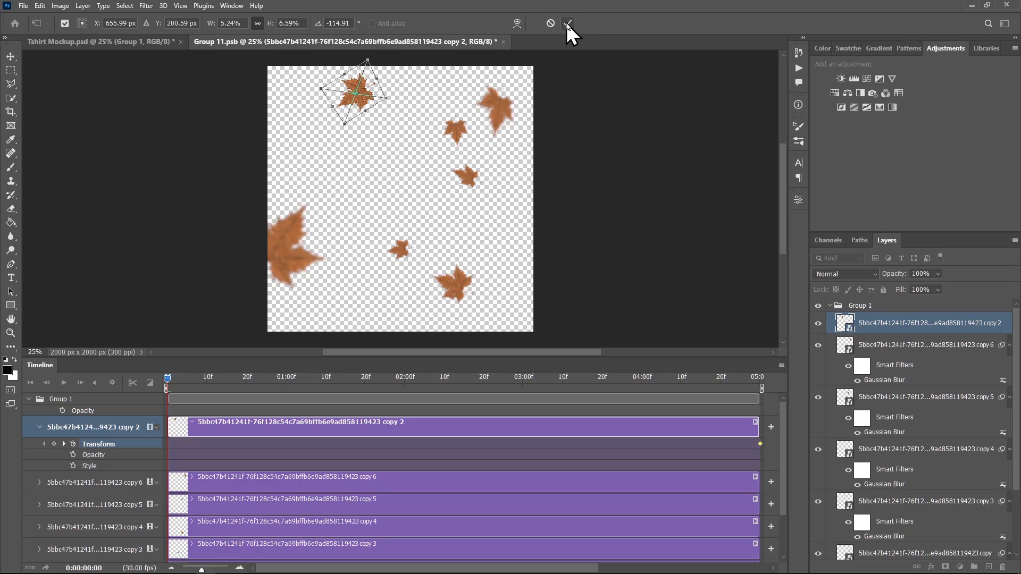
left_click(566, 24)
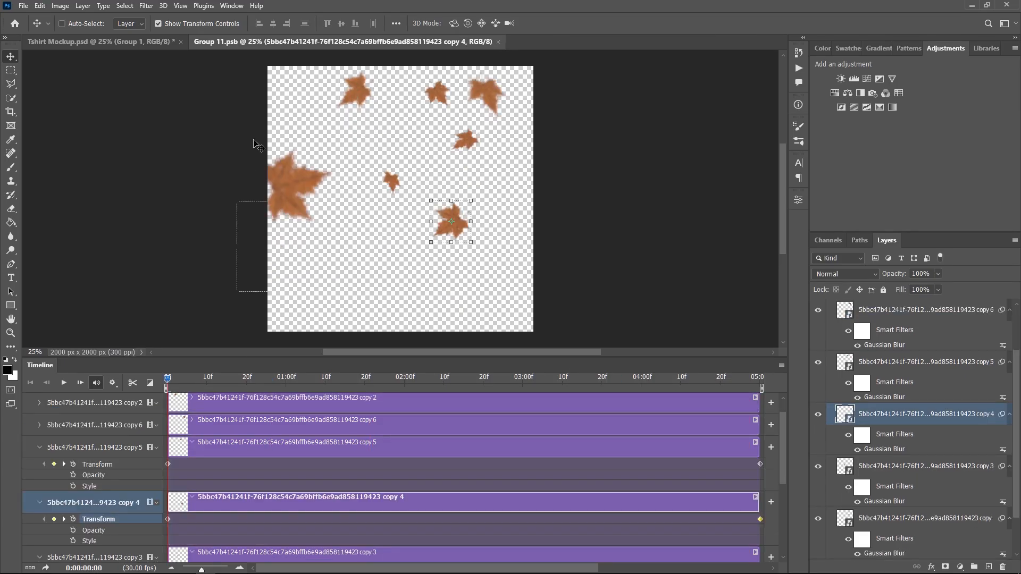
left_click(98, 42)
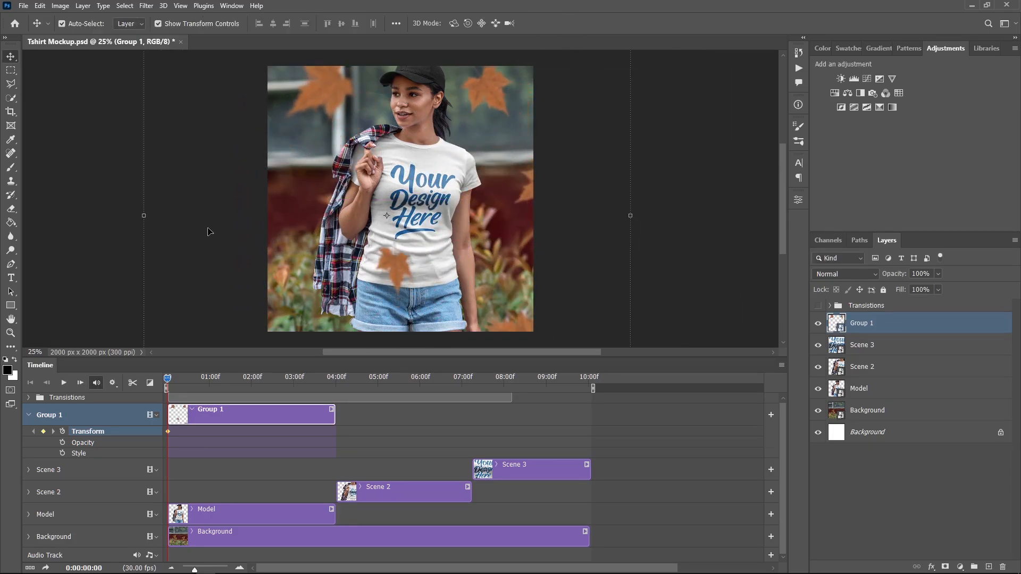
- Add a Transform keyframe to the Group 1 leaf clip in the mockup timeline
left_click(320, 378)
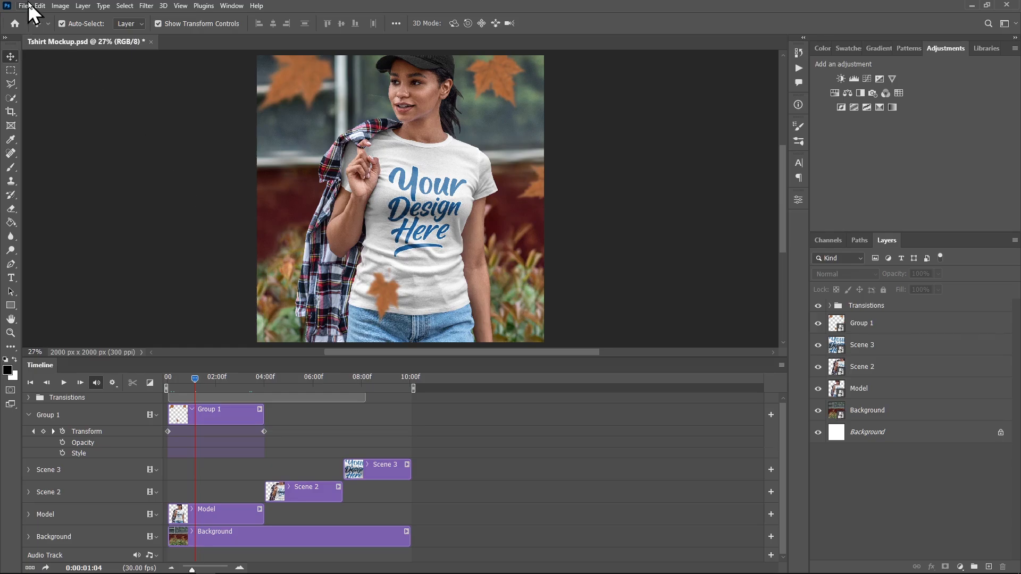
left_click(23, 6)
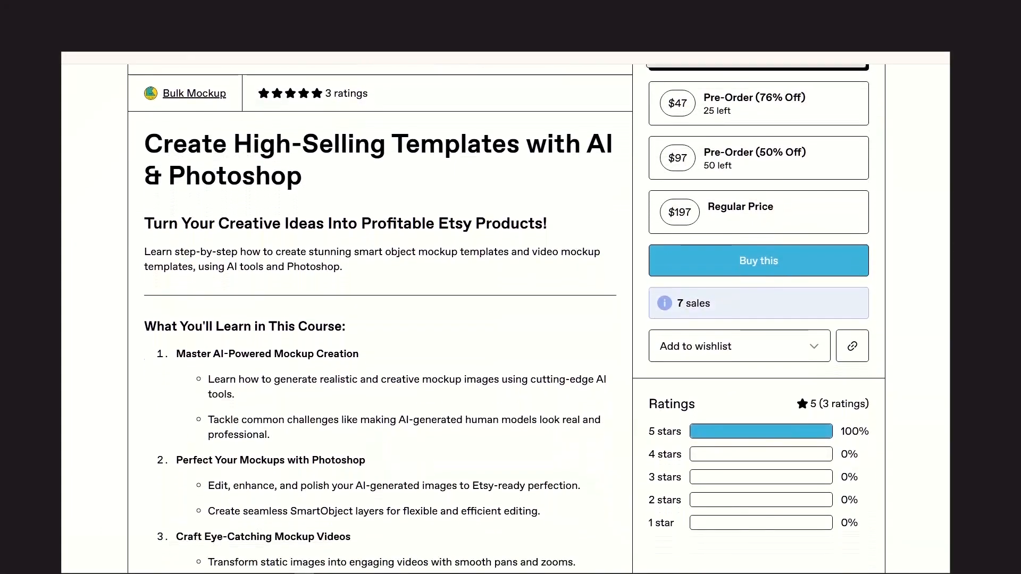
- Scroll down the Gumroad course page to its learning outcomes and pricing
scroll("down", 3)
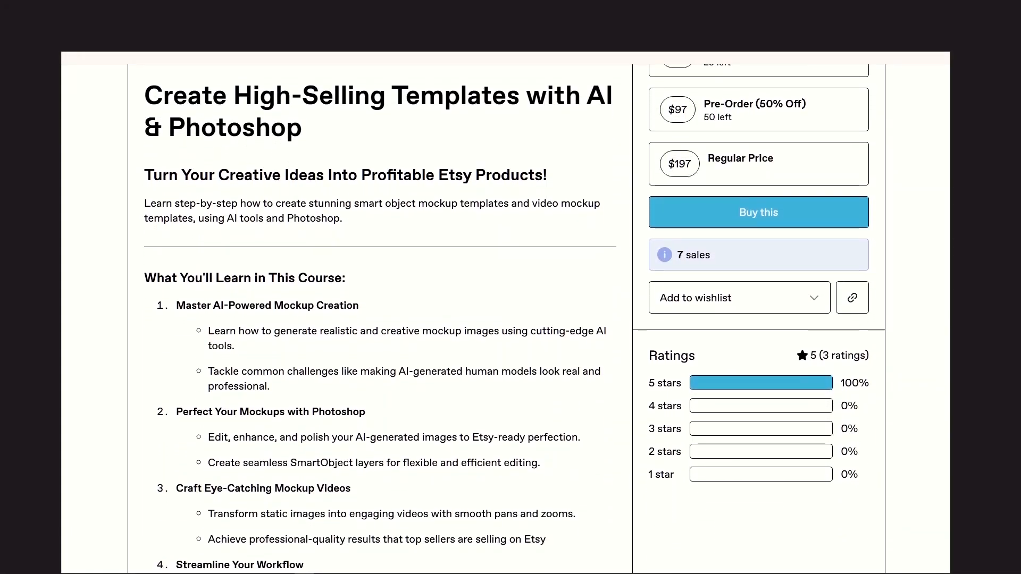